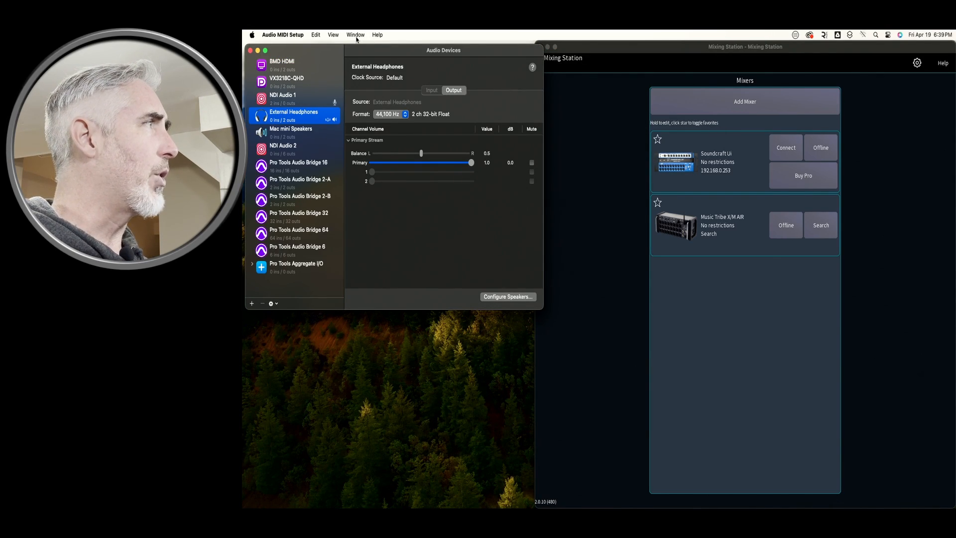
Show the MIDI Studio and bring up the MIDI Network Setup window
click(356, 35)
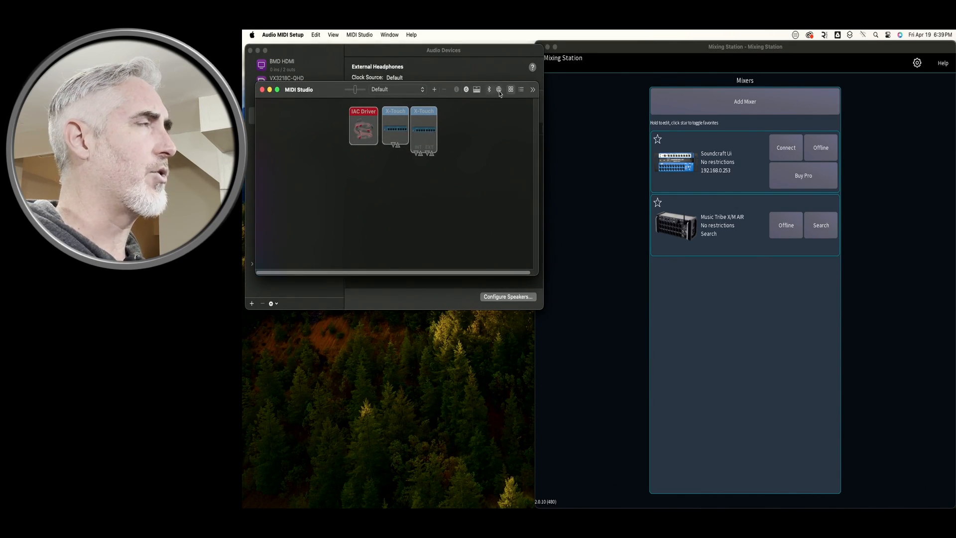
mouse_move(499, 89)
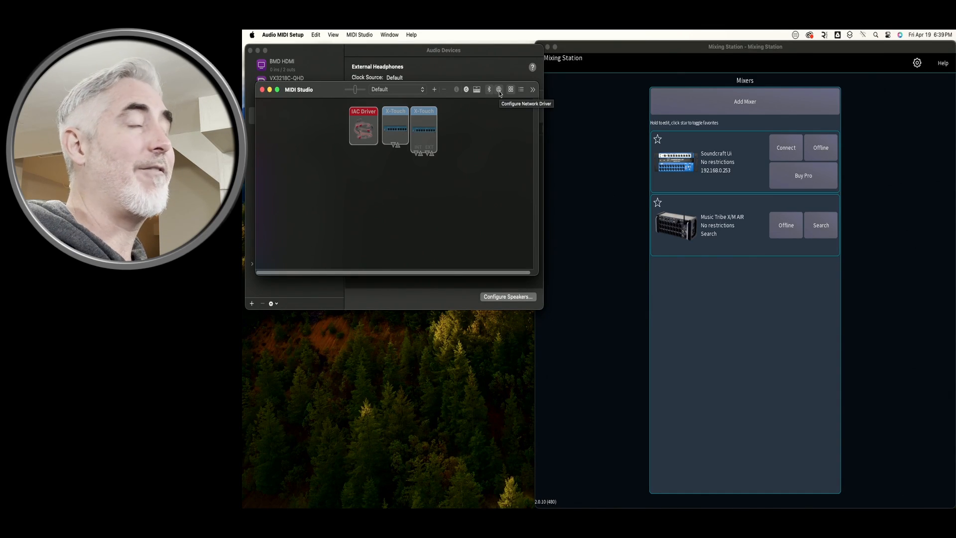
click(498, 88)
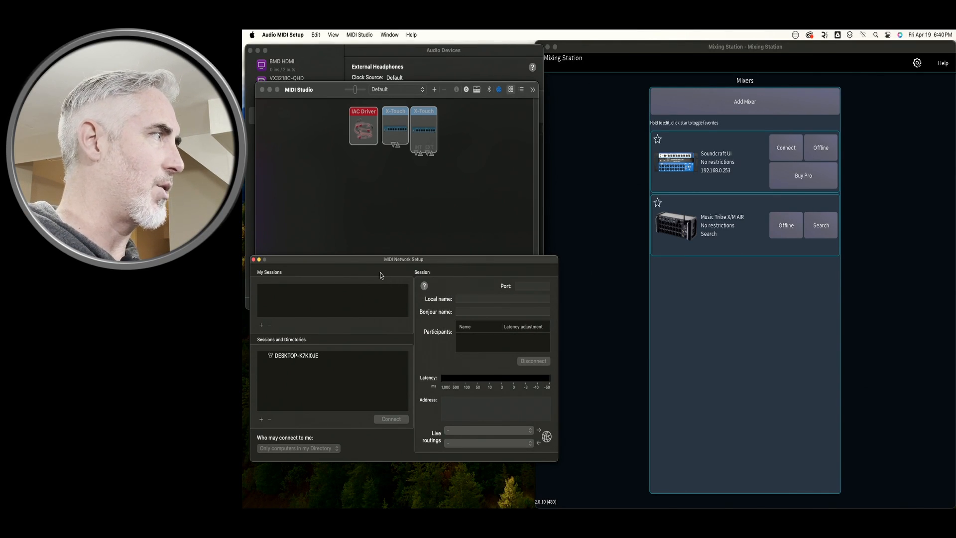
Create a new network MIDI session and rename it 'Xtouch Left 1-8'
click(261, 325)
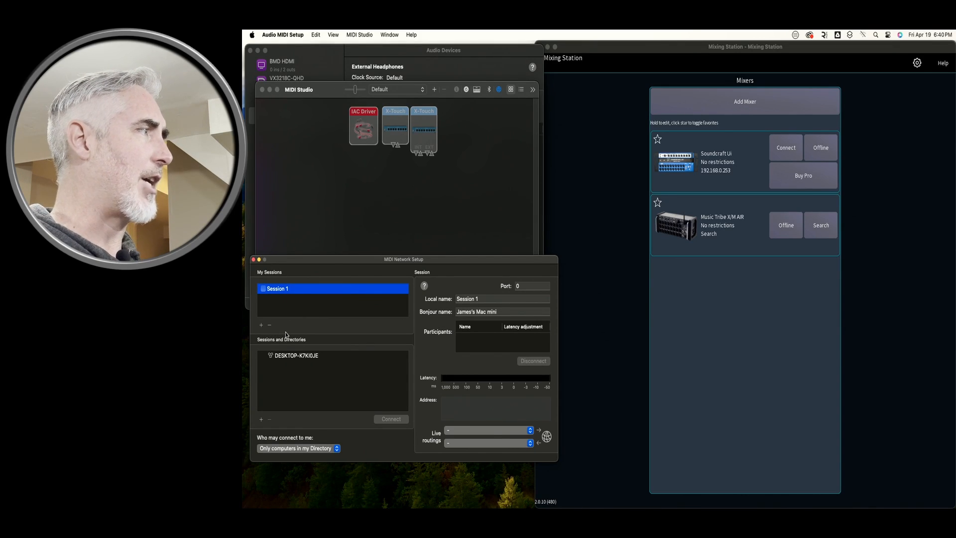
double_click(278, 289)
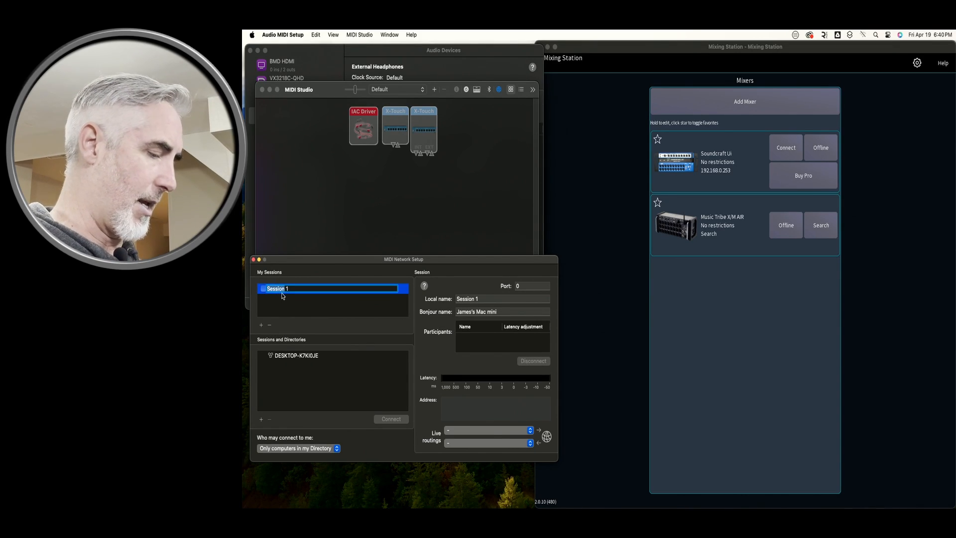
text(Xtouch Left 1-8)
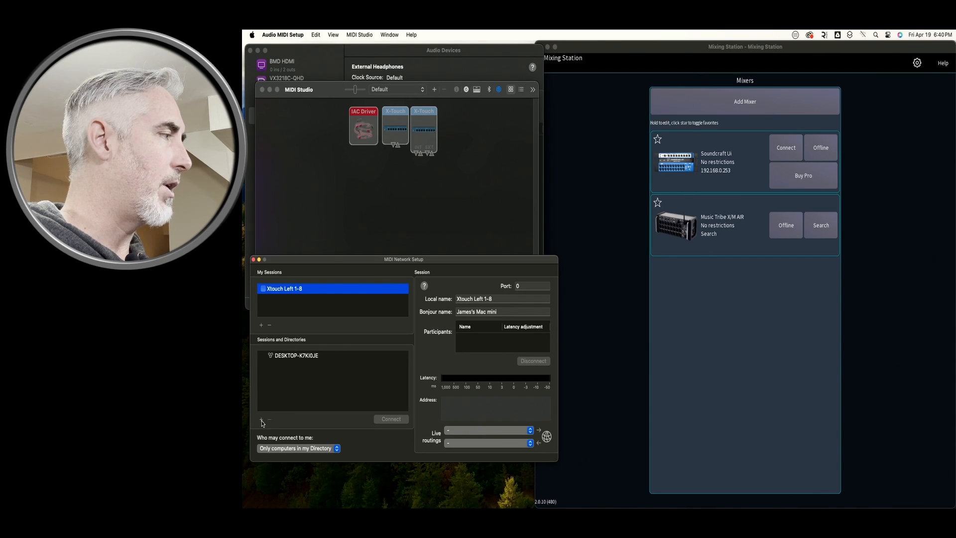
Add a directory host 'xtouch left' at 192.168.0.20, port 5004
click(261, 419)
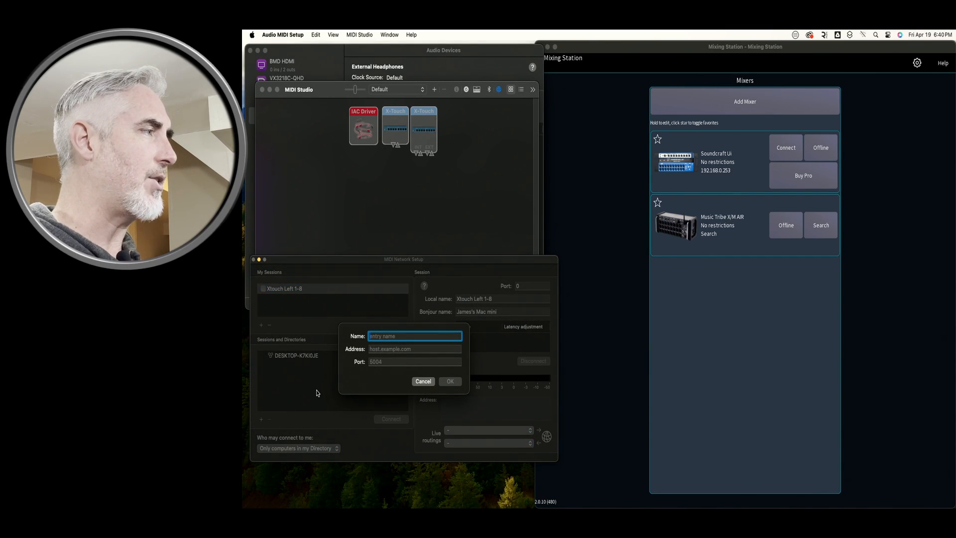
text(xtouch left)
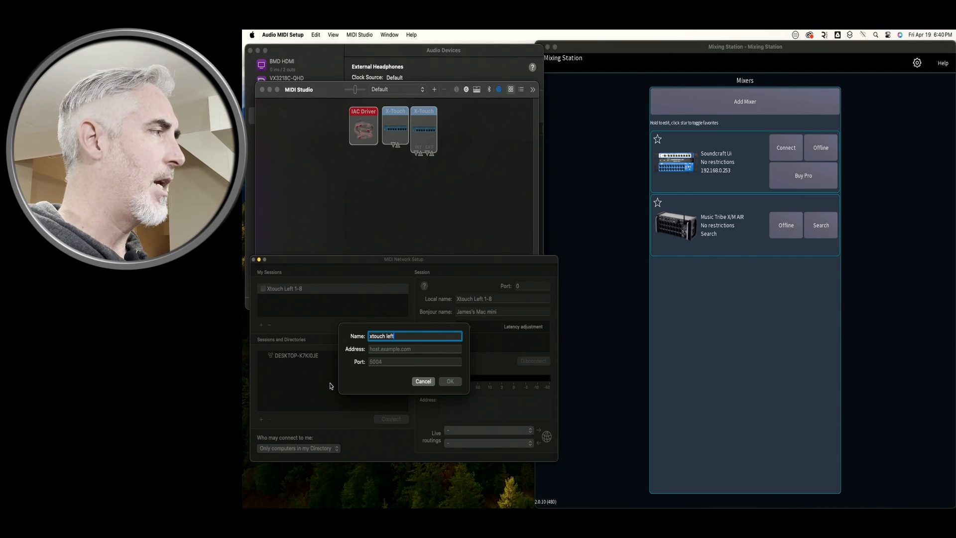
click(415, 349)
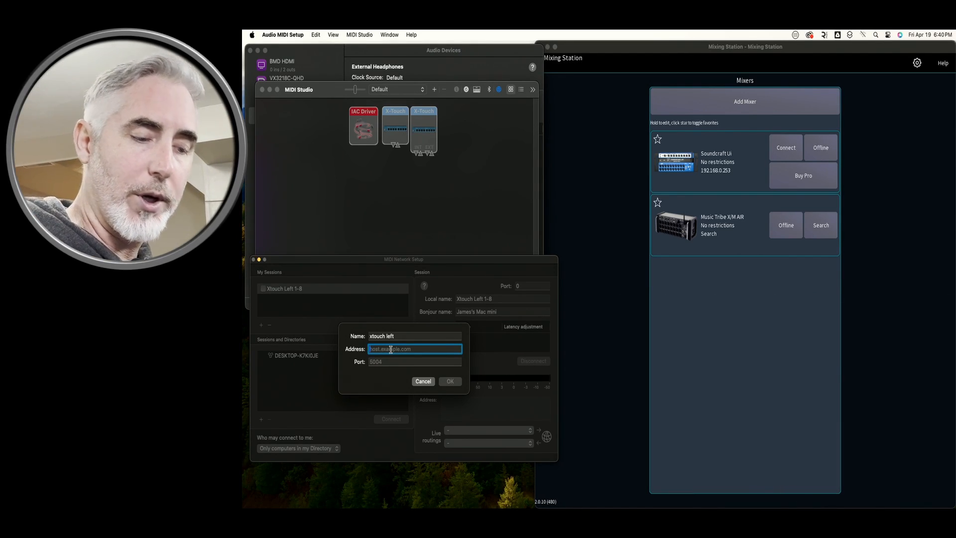
text(1)
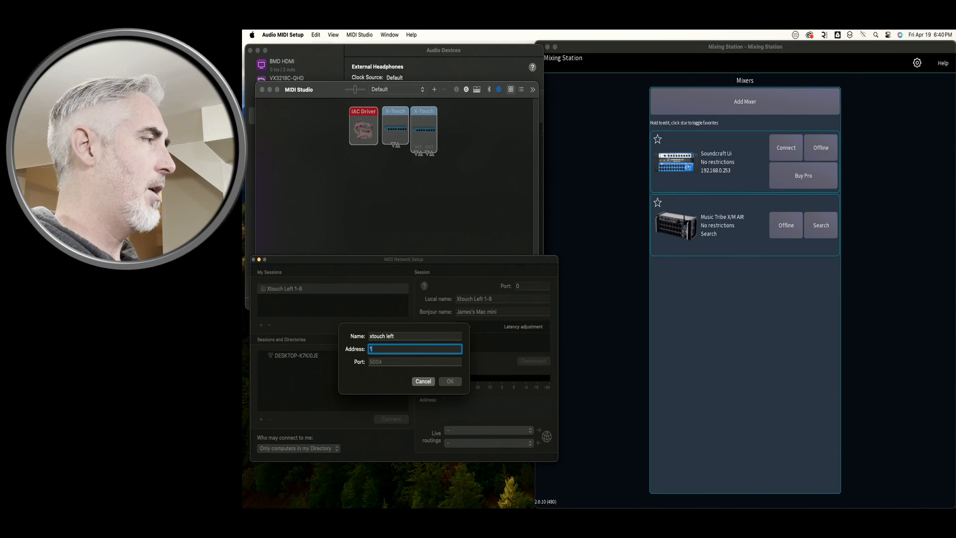
text(92.168.0.20)
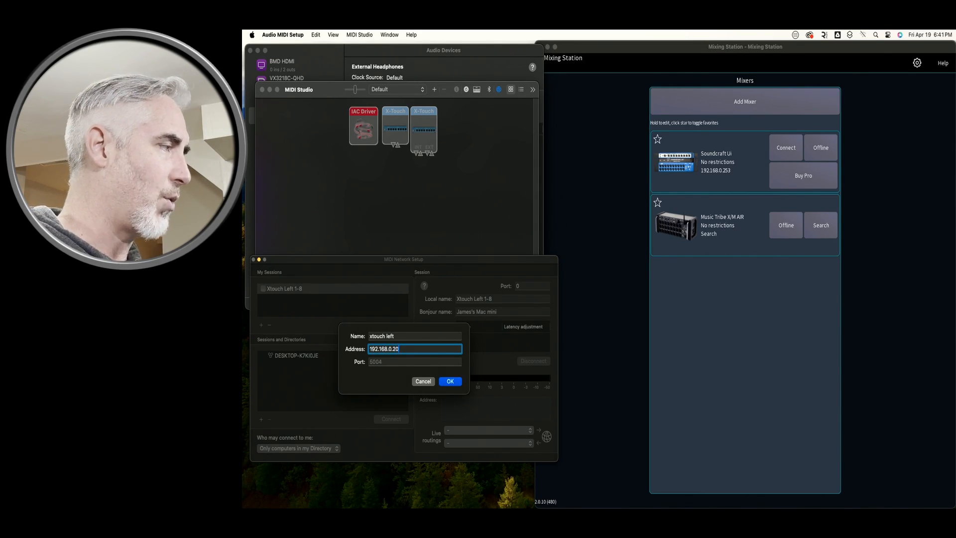
click(414, 360)
text(5004)
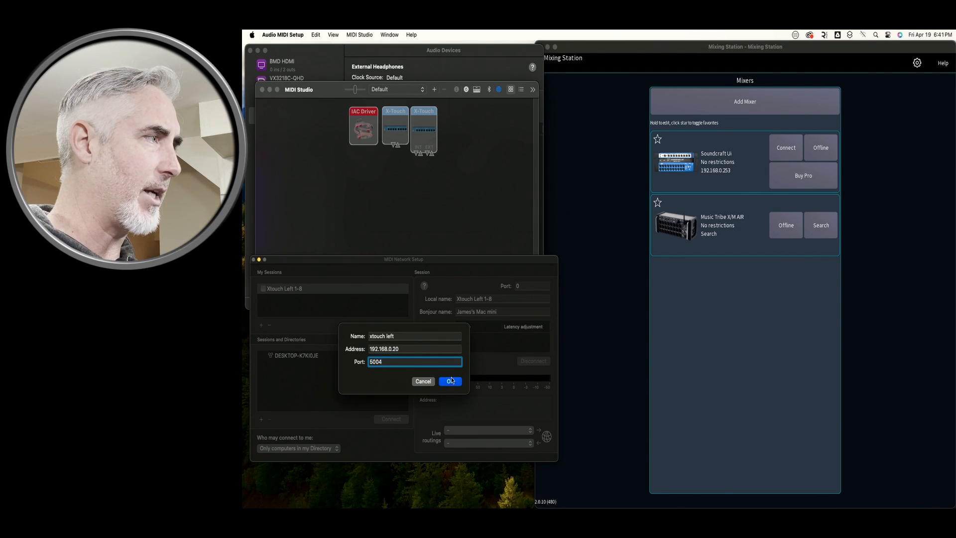
click(451, 382)
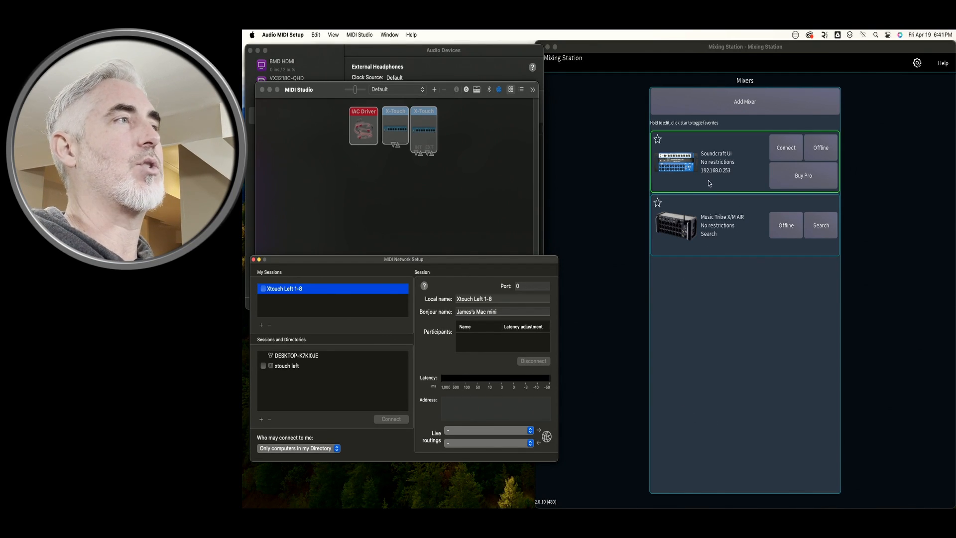
Connect to the Soundcraft Ui mixer in trial mode and go to the MIDI devices settings
click(786, 147)
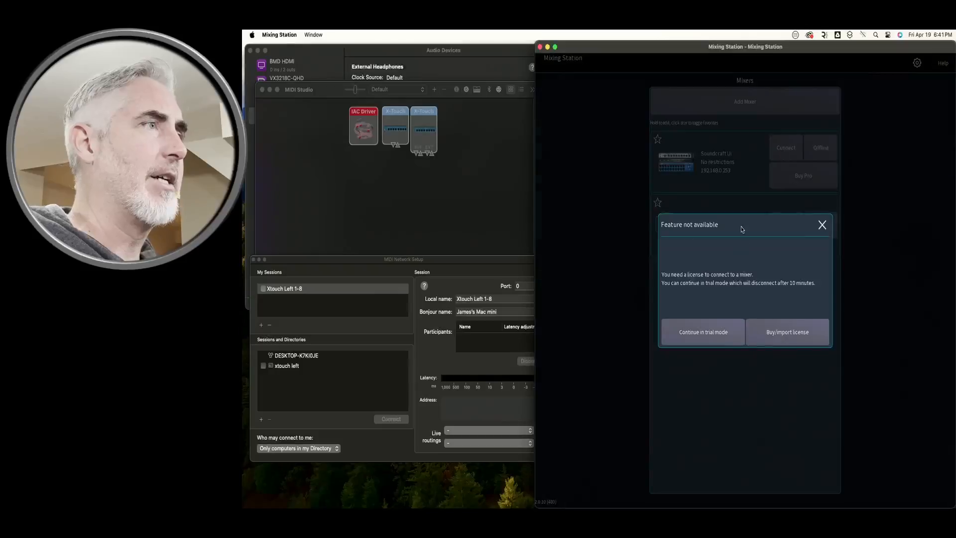
click(702, 331)
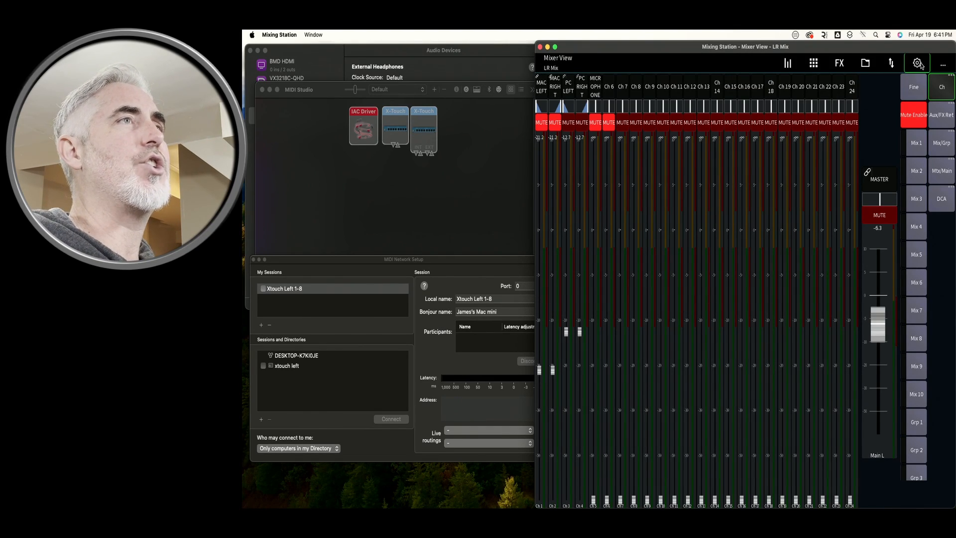
click(918, 63)
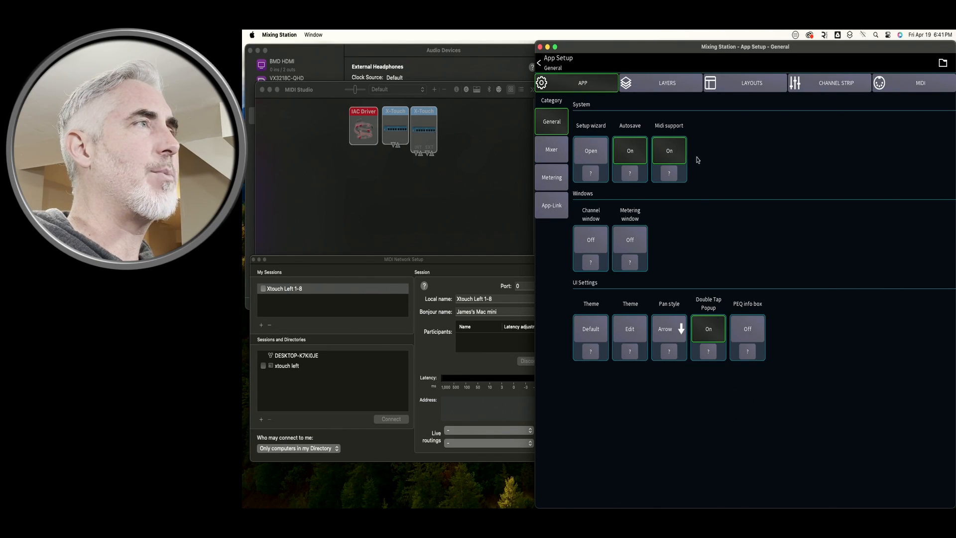
mouse_move(707, 175)
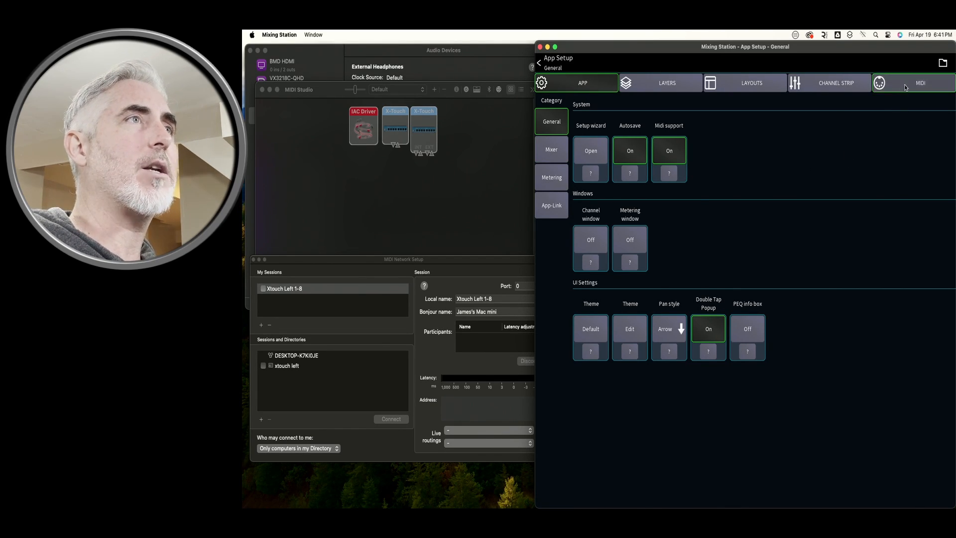
click(921, 83)
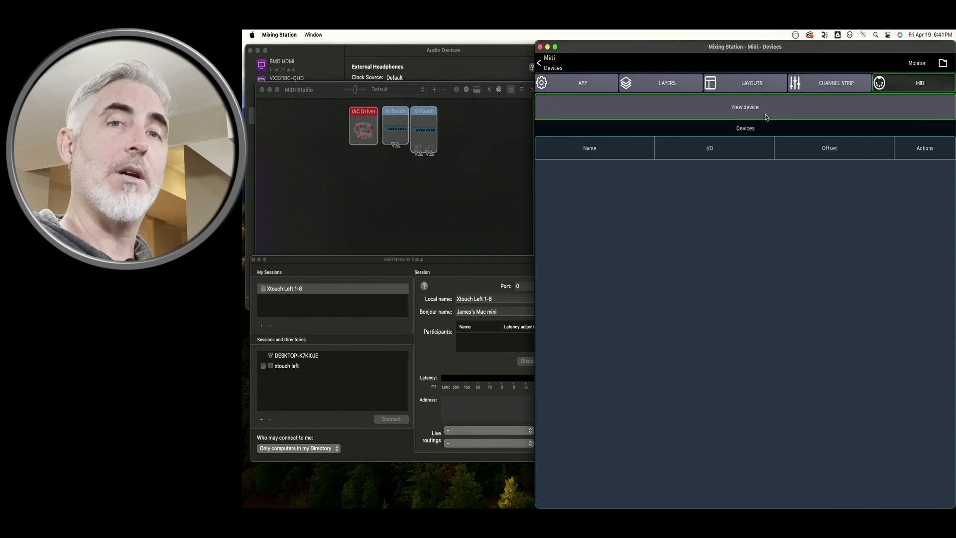
mouse_move(756, 116)
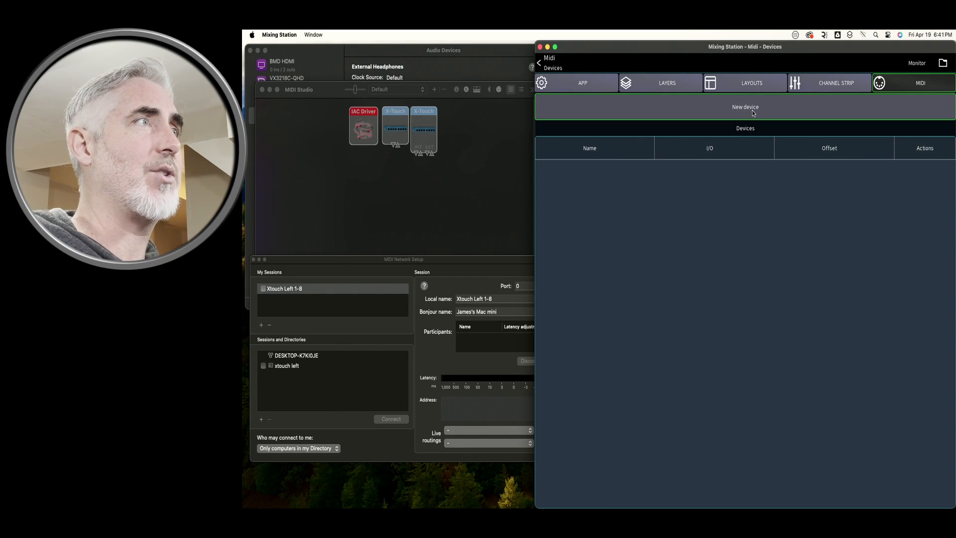
Start a new MIDI device Device-1 and look at its input choices
click(746, 106)
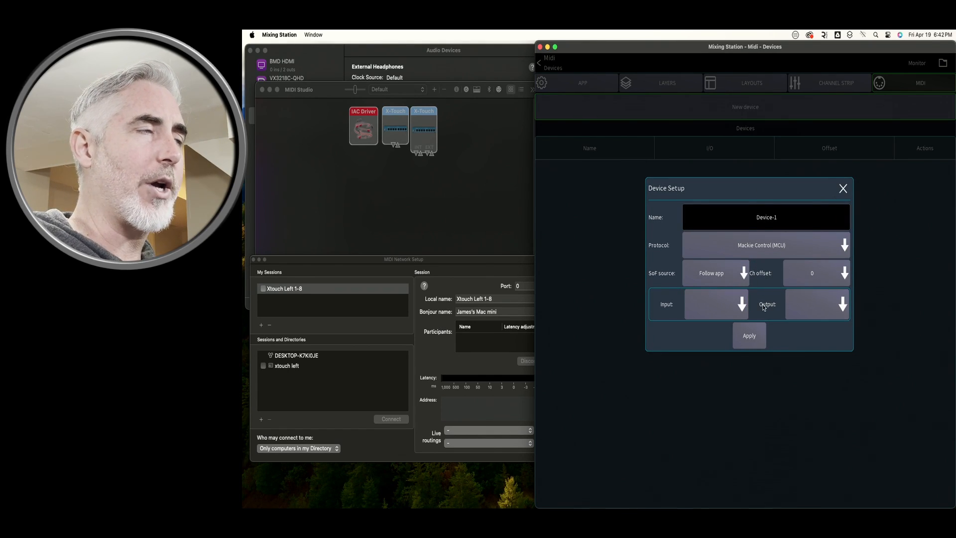
click(710, 304)
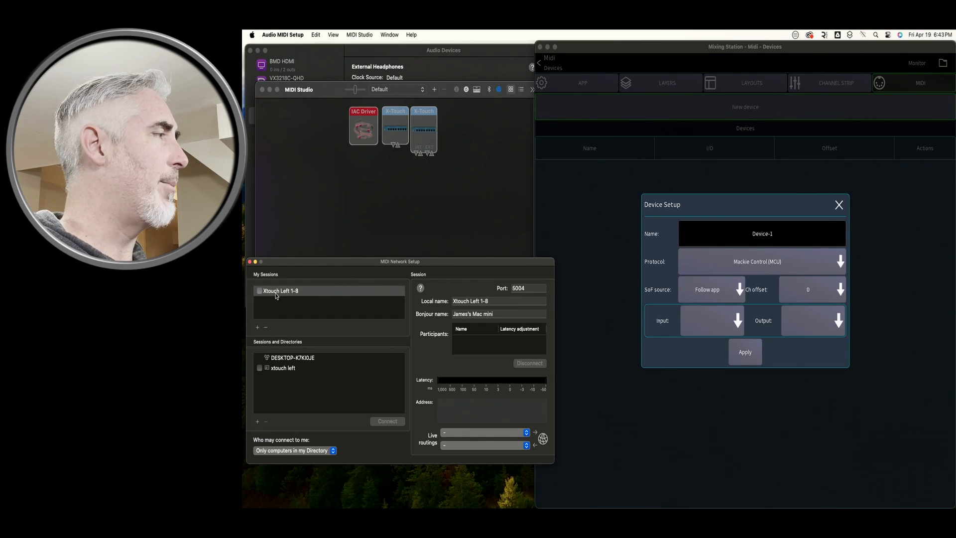
Enable the Xtouch Left 1-8 session and connect it to the xtouch left host
click(299, 291)
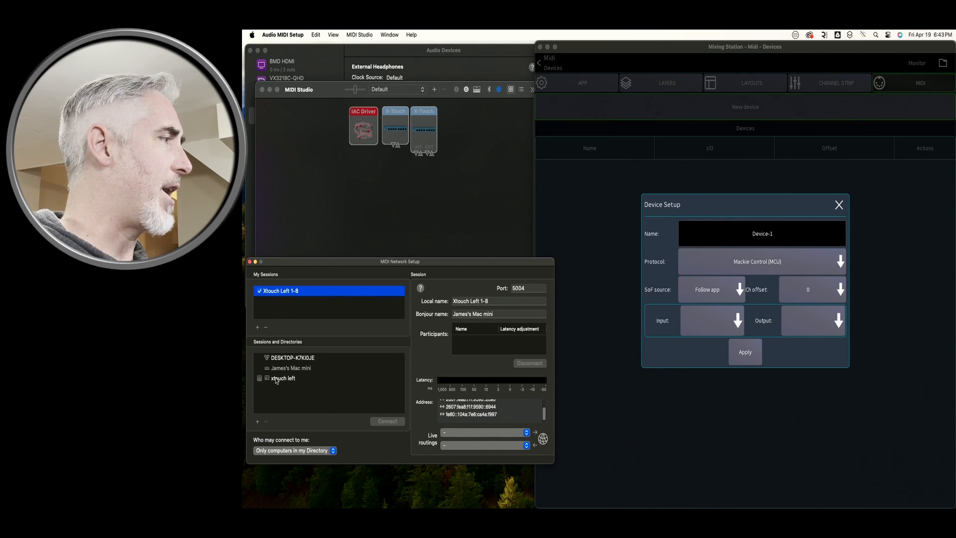
click(282, 379)
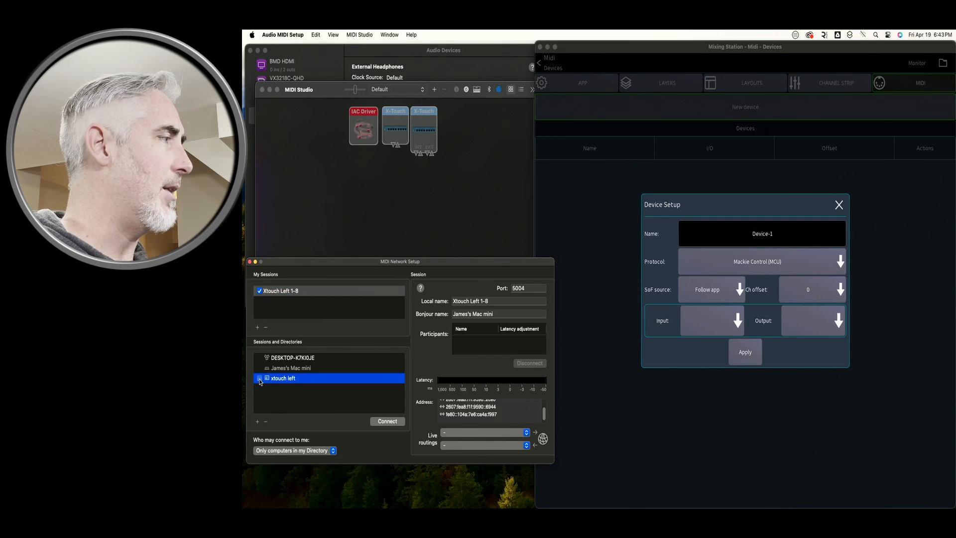
click(259, 379)
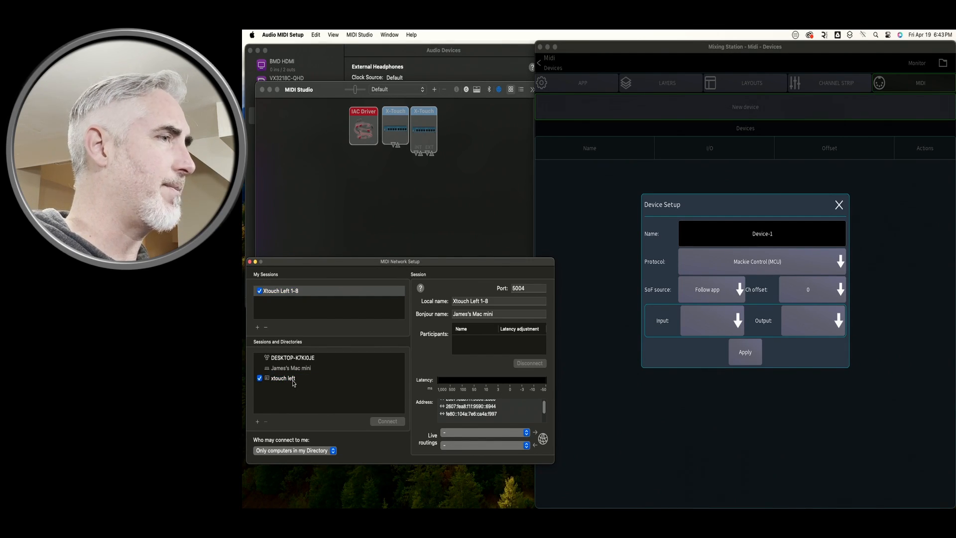
click(282, 378)
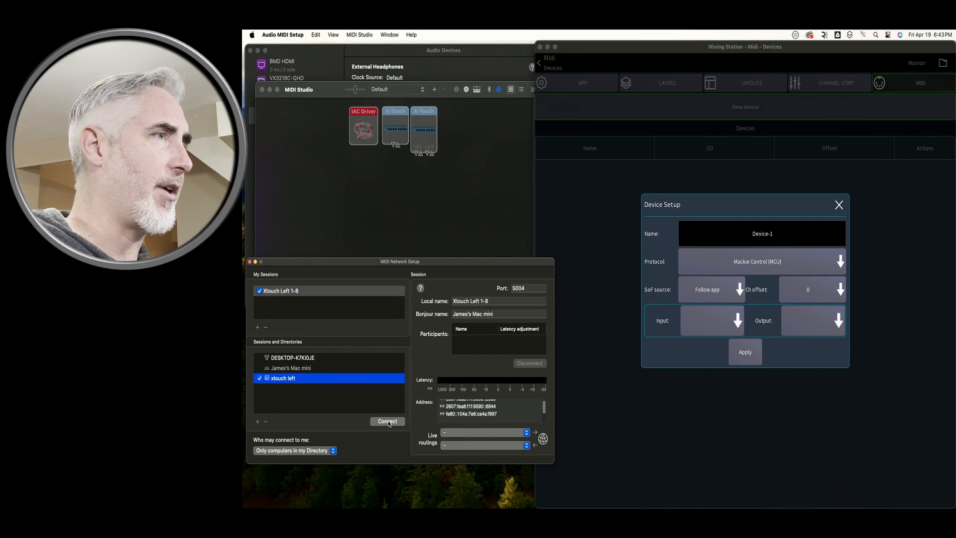
click(388, 420)
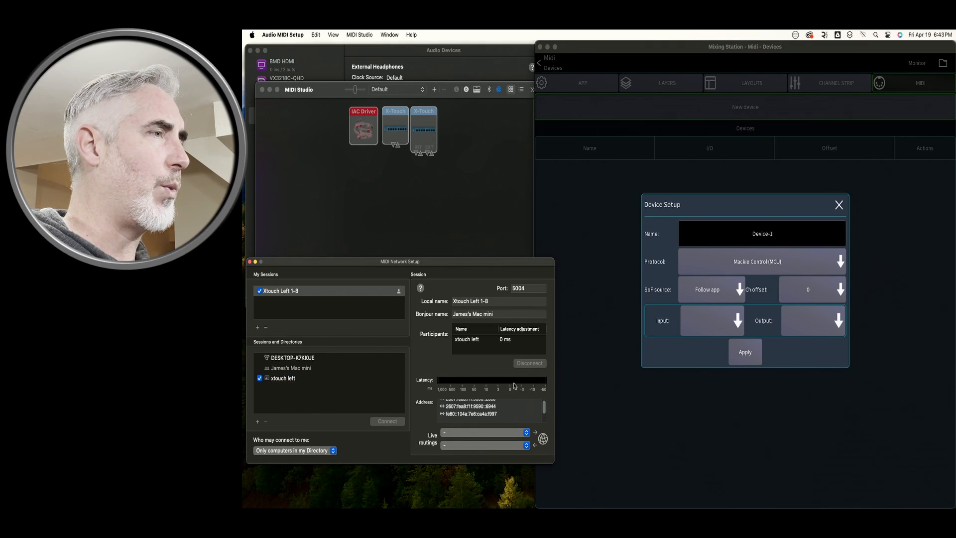
click(813, 320)
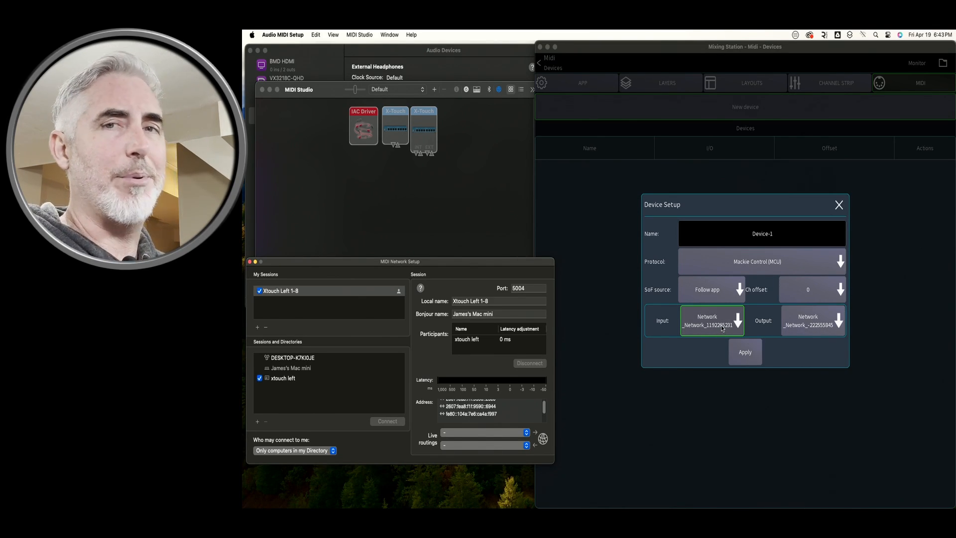
Confirm Device-1's input and output both show Network, then begin editing its name
click(814, 320)
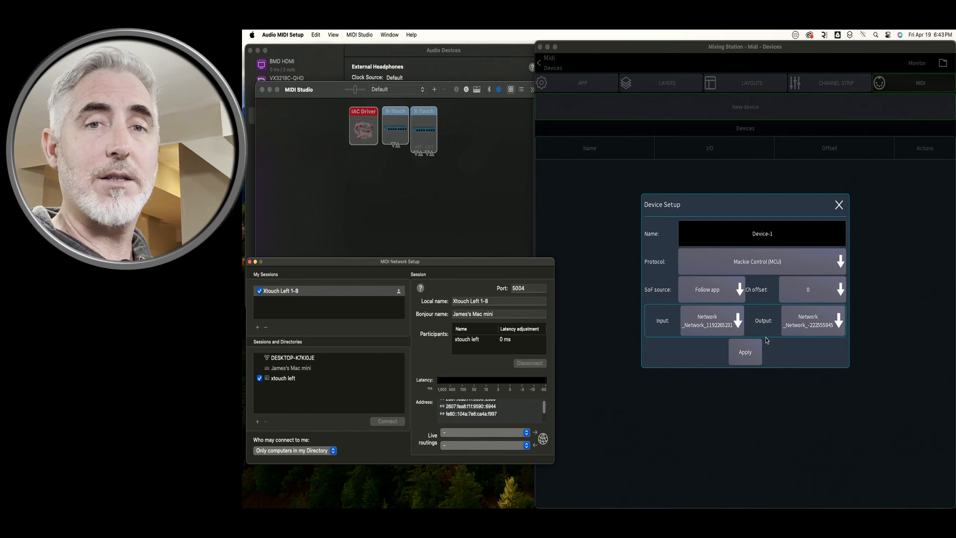
click(707, 320)
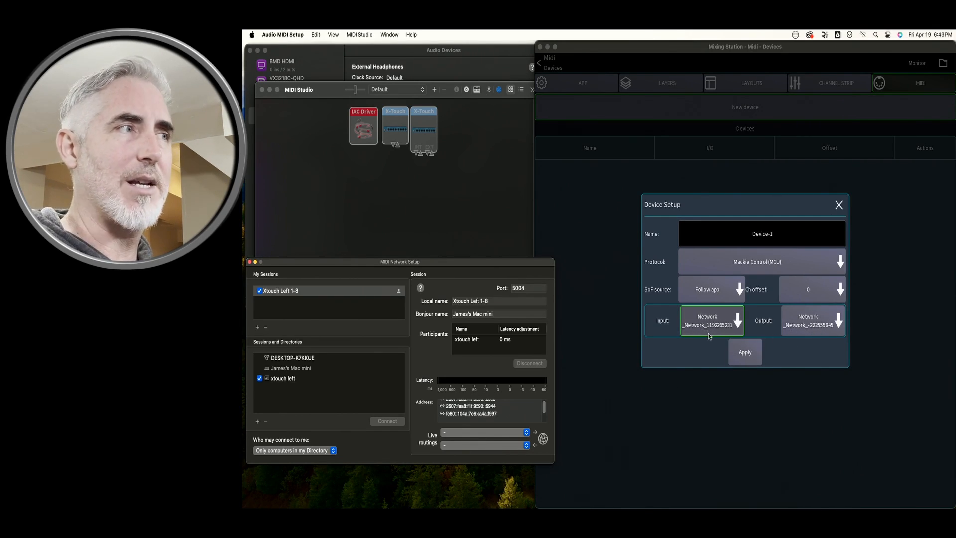
click(711, 320)
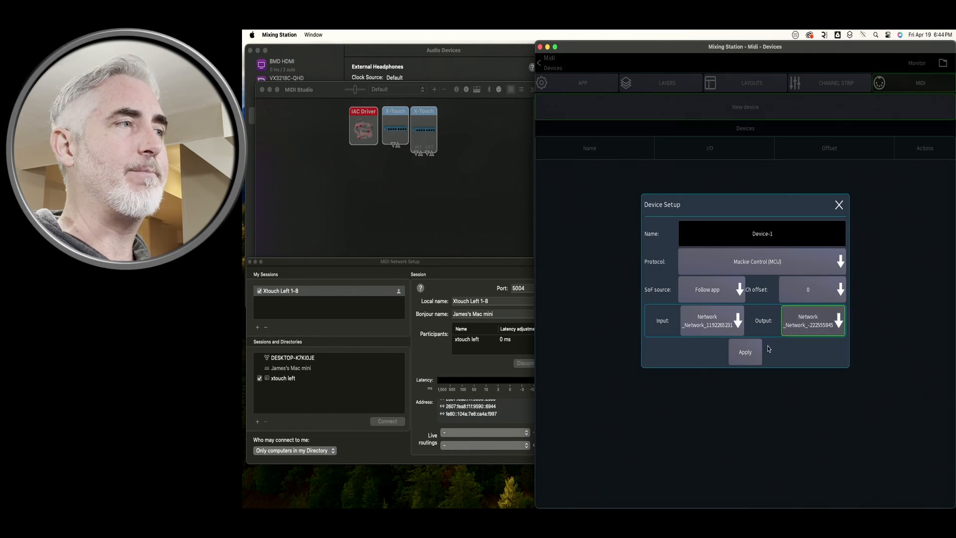
click(813, 320)
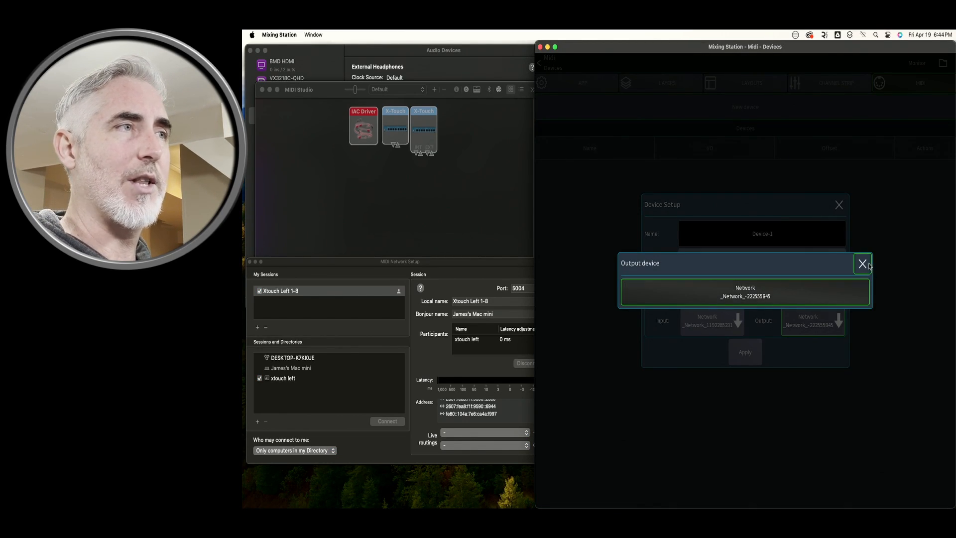
click(862, 264)
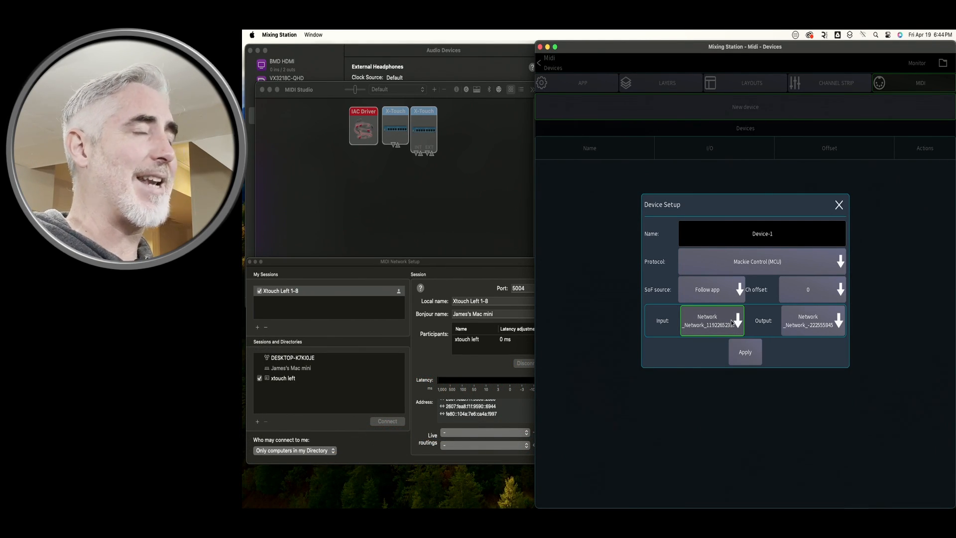
click(813, 320)
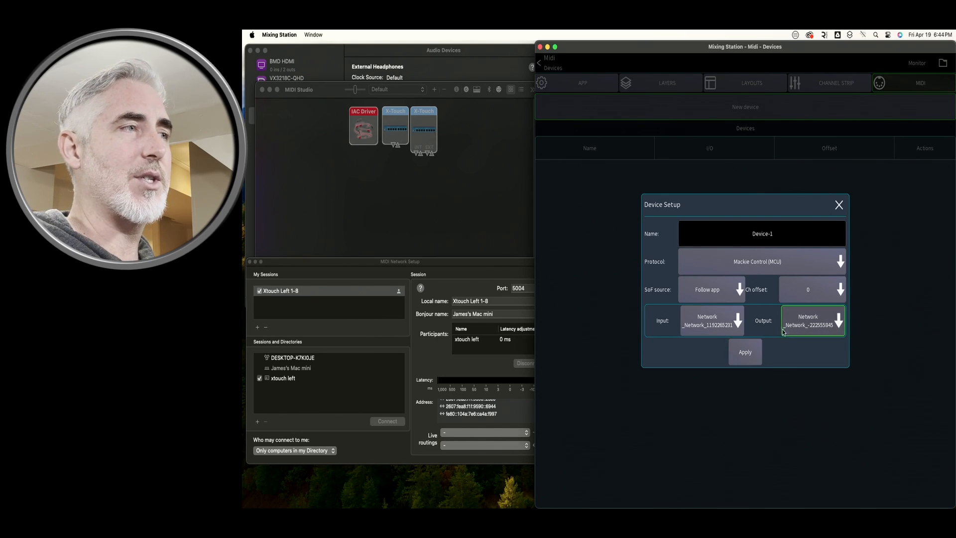
click(710, 320)
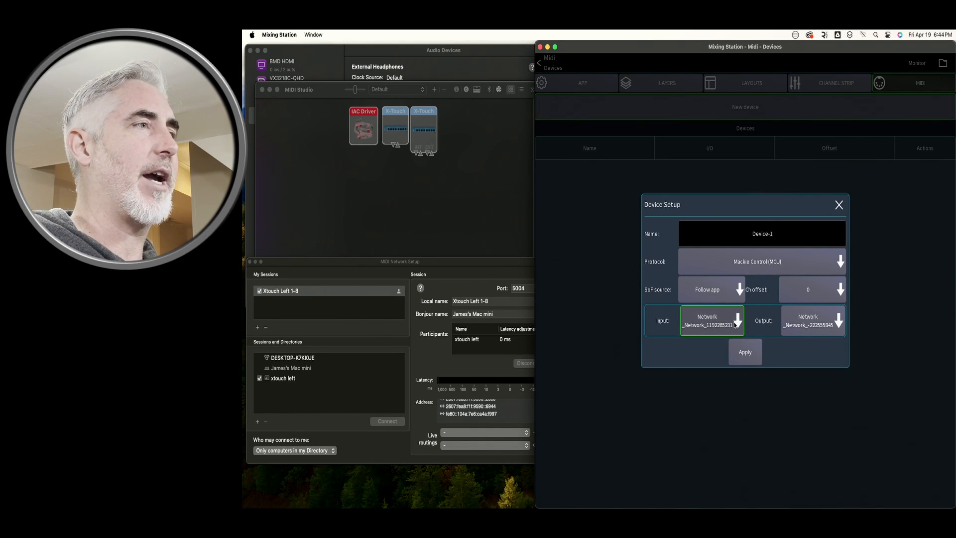
click(762, 233)
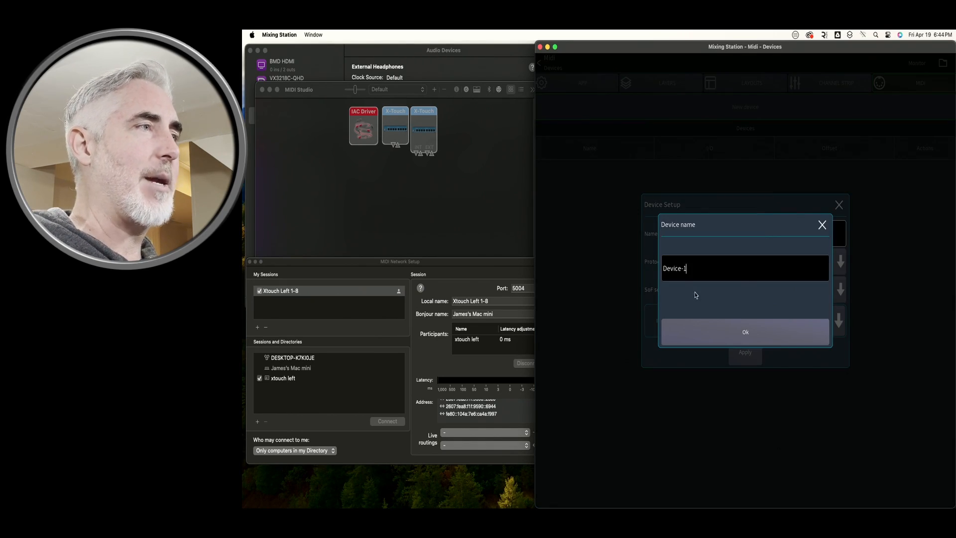
Name the device 'xtouch 1-8' and set its protocol to X-Touch (MCU)
key(Backspace)
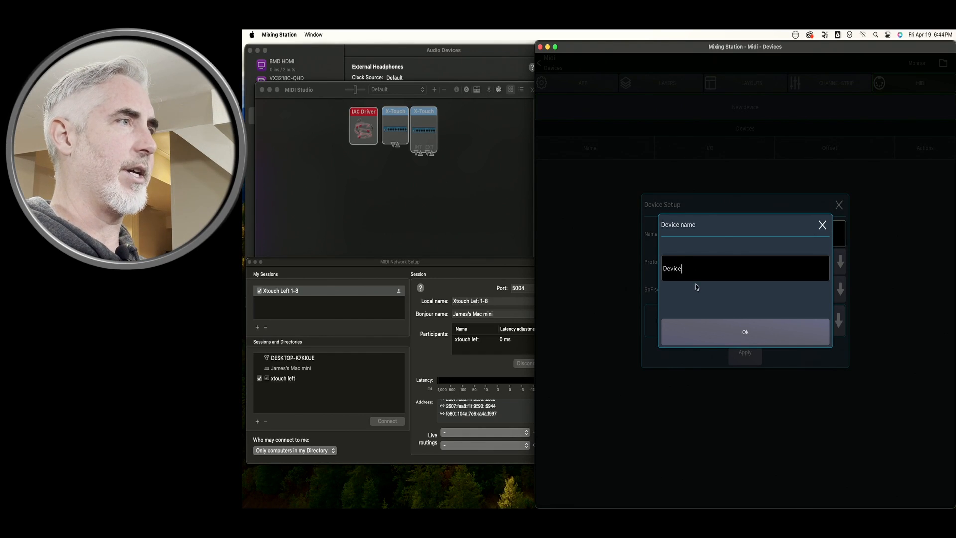
text(x)
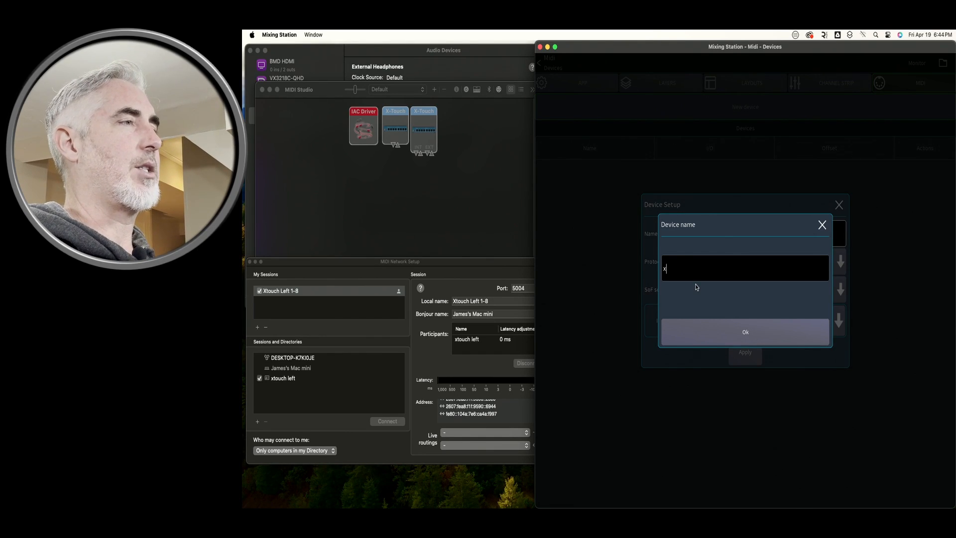
text(touch 1-)
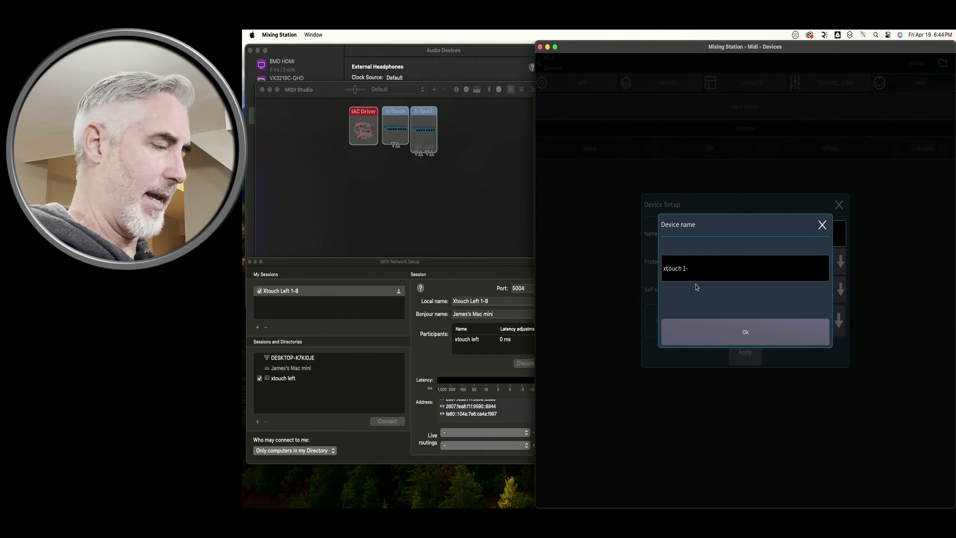
click(745, 332)
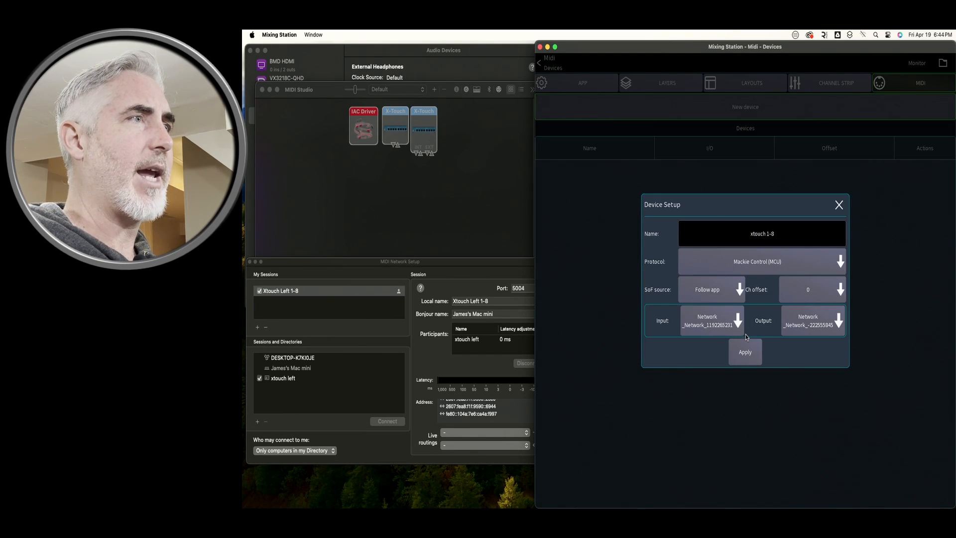
click(757, 261)
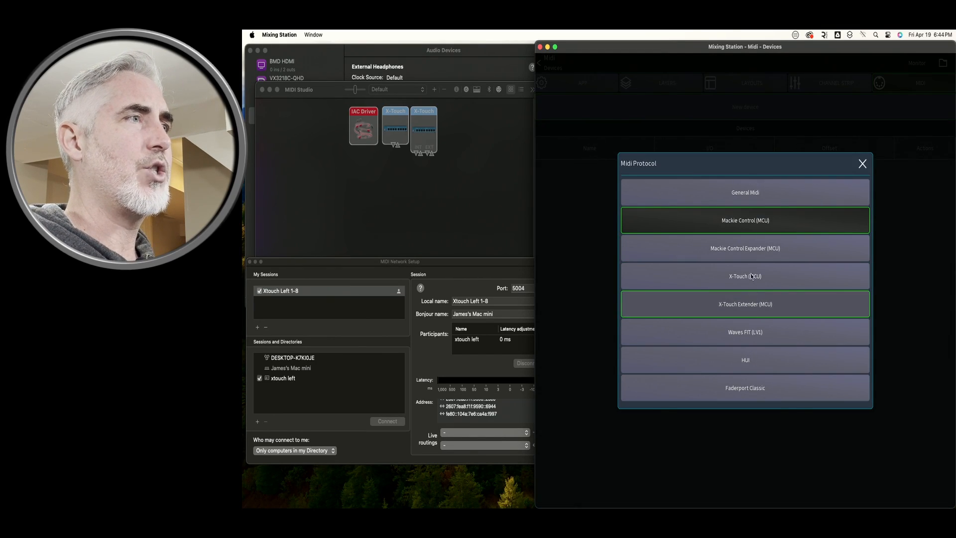
click(745, 276)
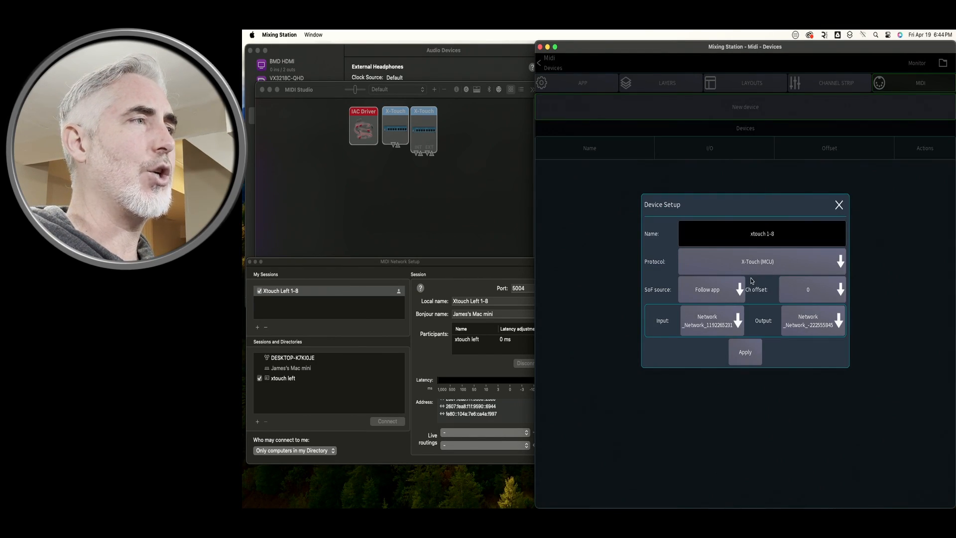
click(808, 289)
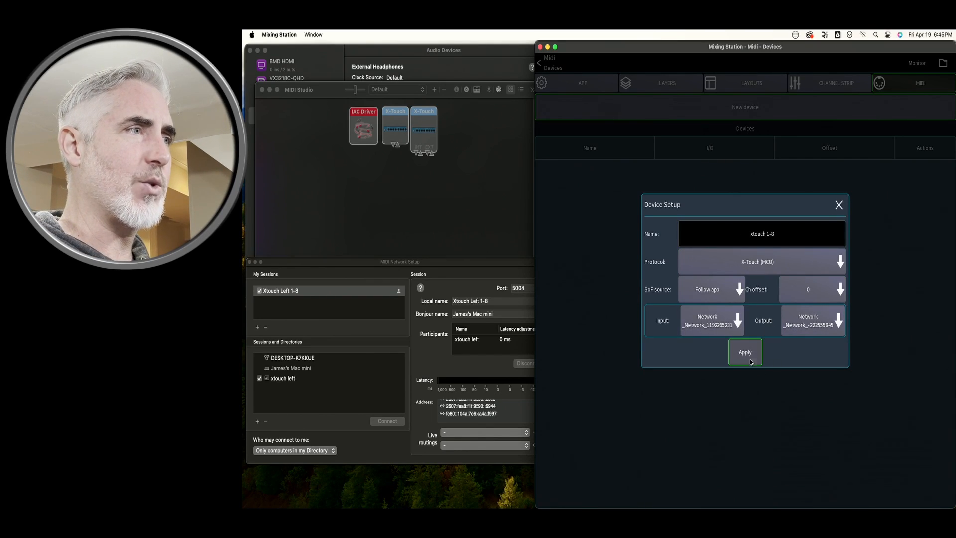
Apply the xtouch 1-8 device setup and return to the MIDI devices list
click(745, 352)
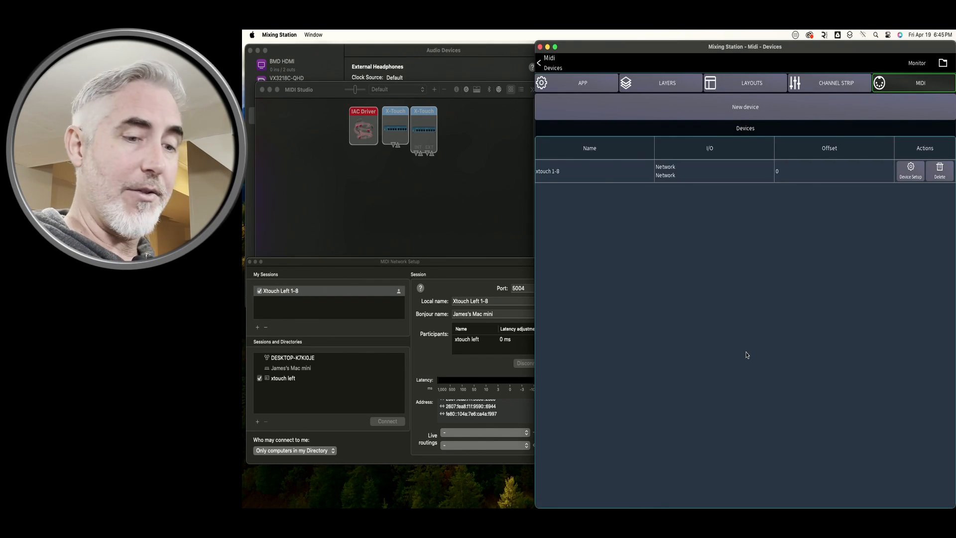
mouse_move(657, 211)
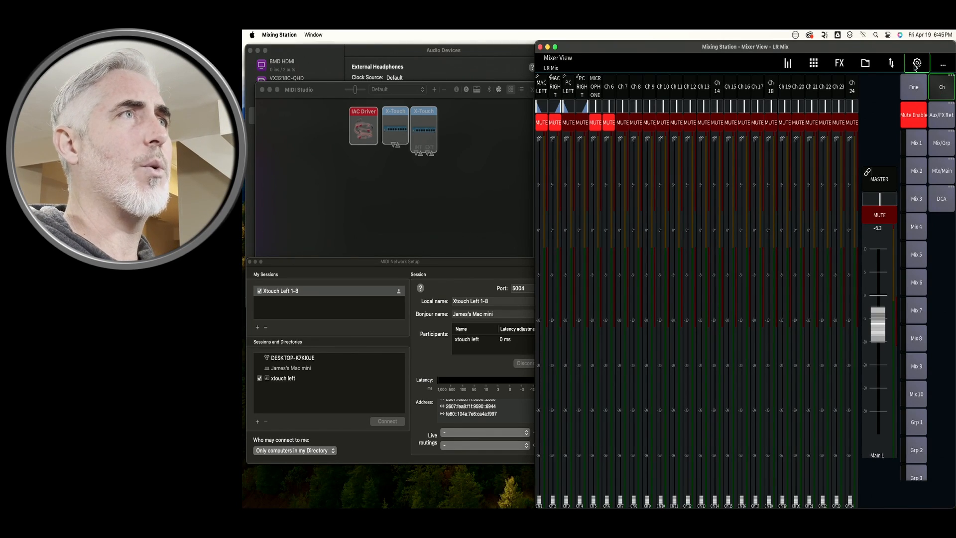
click(916, 63)
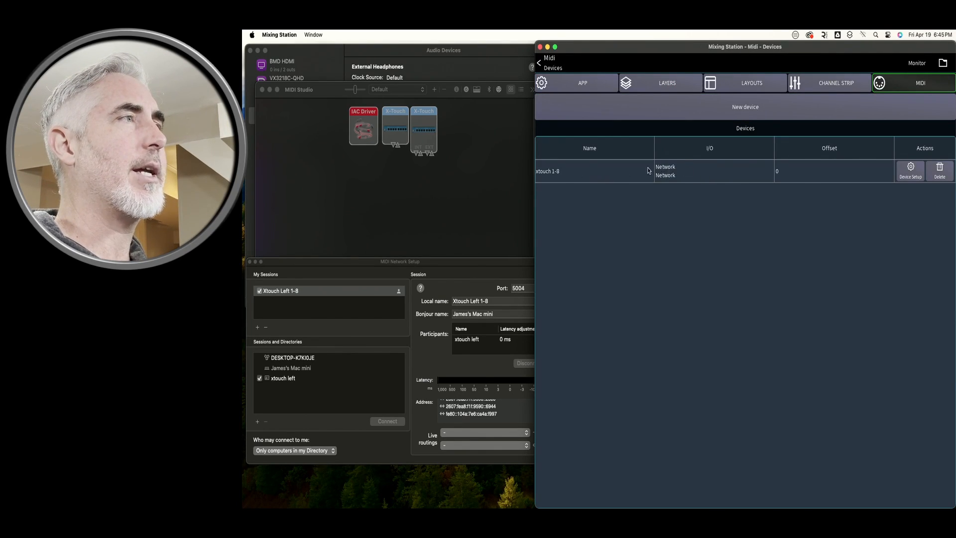
mouse_move(642, 173)
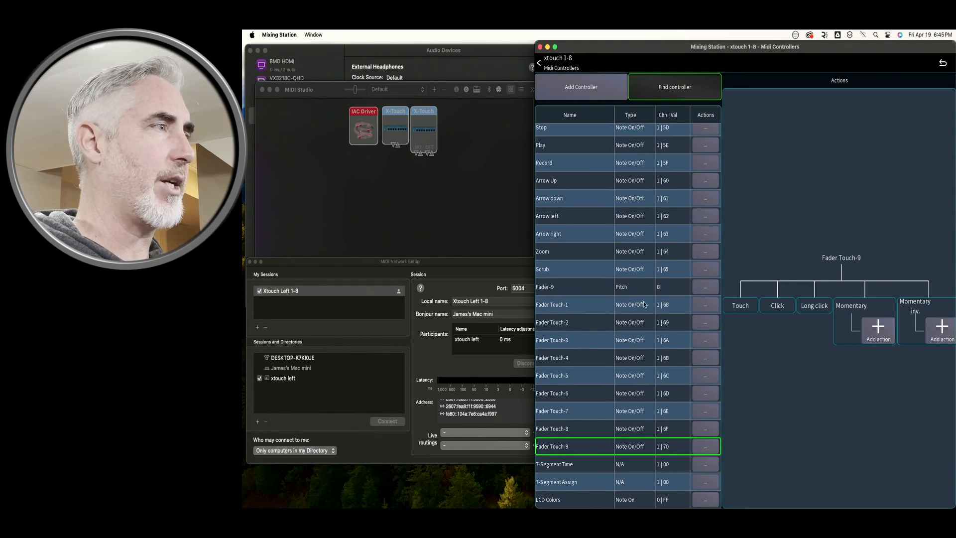
Add a new action to Fader-9 on xtouch 1-8 and go back to the mixer view
click(566, 287)
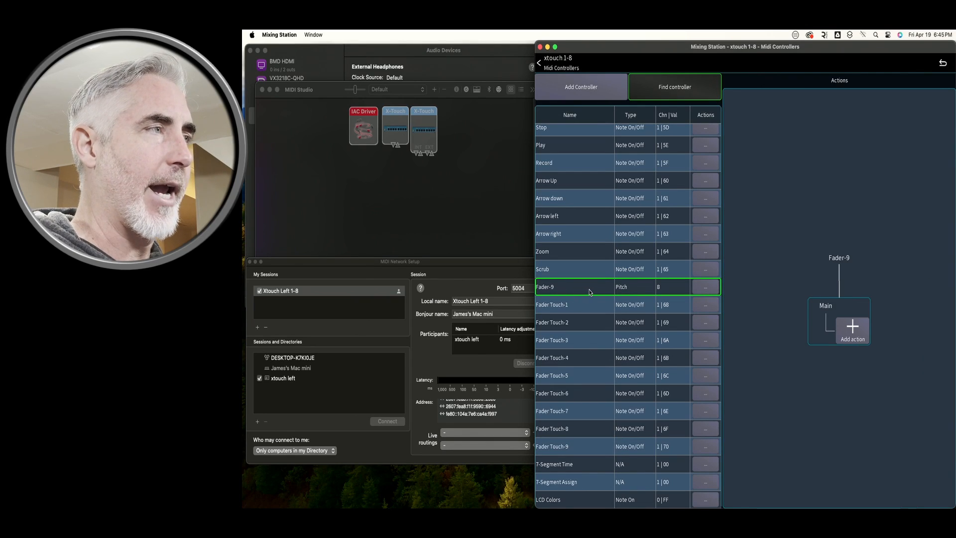
click(851, 323)
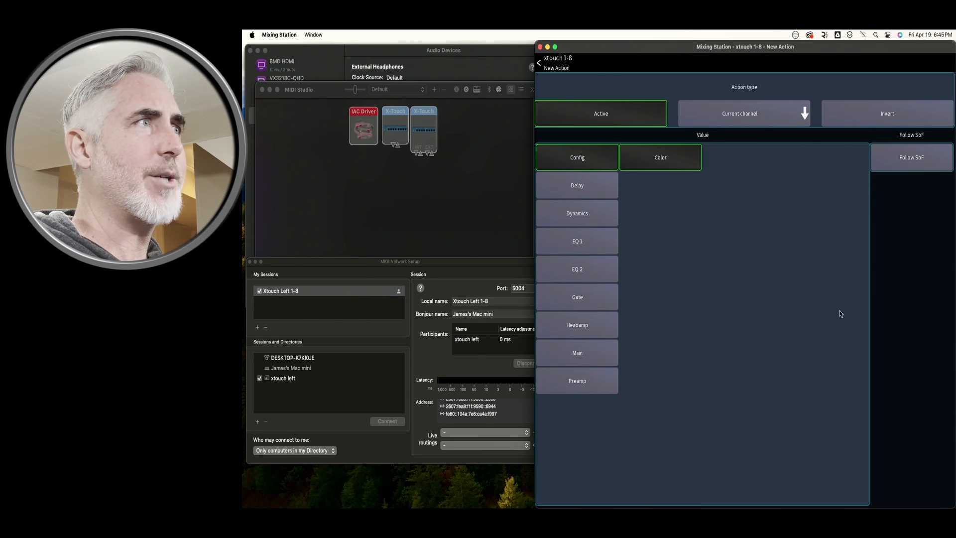
click(740, 113)
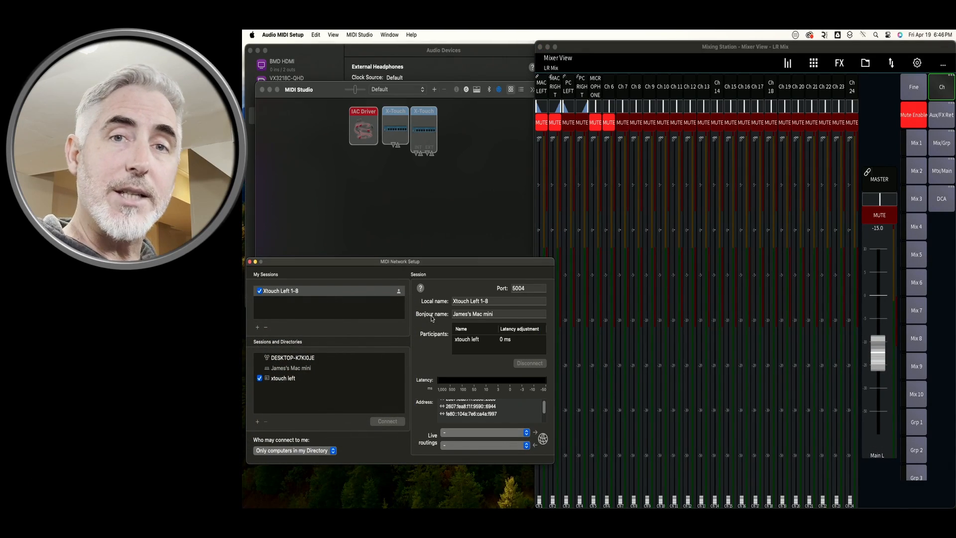
mouse_move(324, 403)
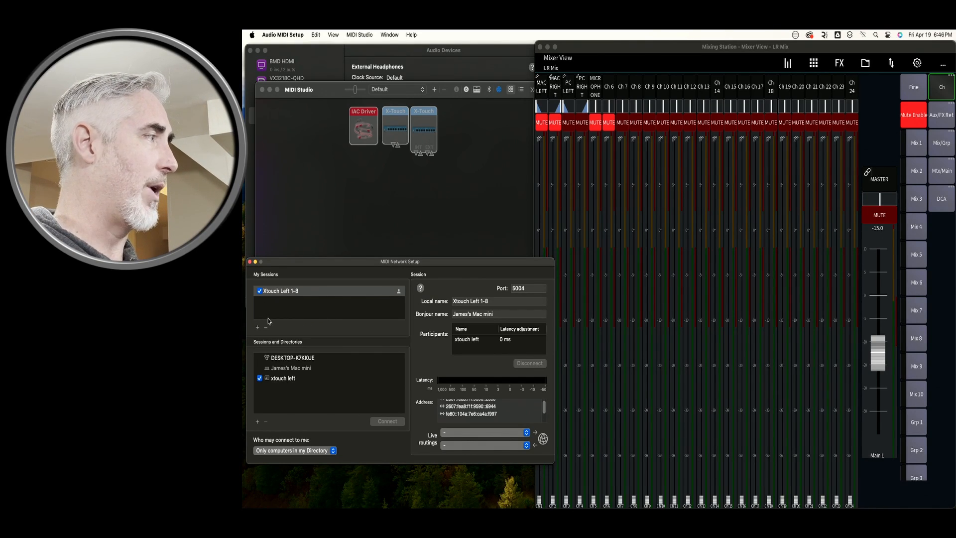
Create a second network session named 'Xtouch right 9-16'
click(257, 327)
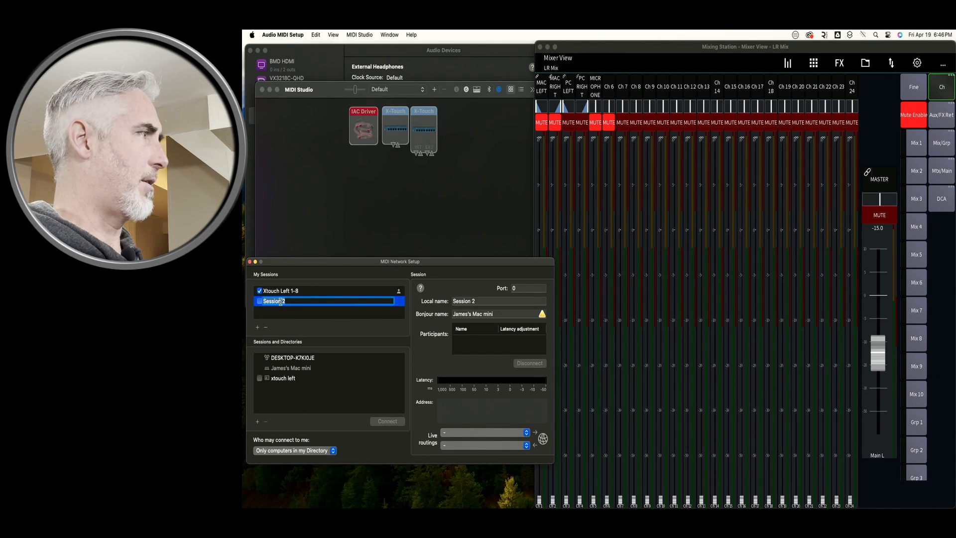
text(Xtouch right 9-16)
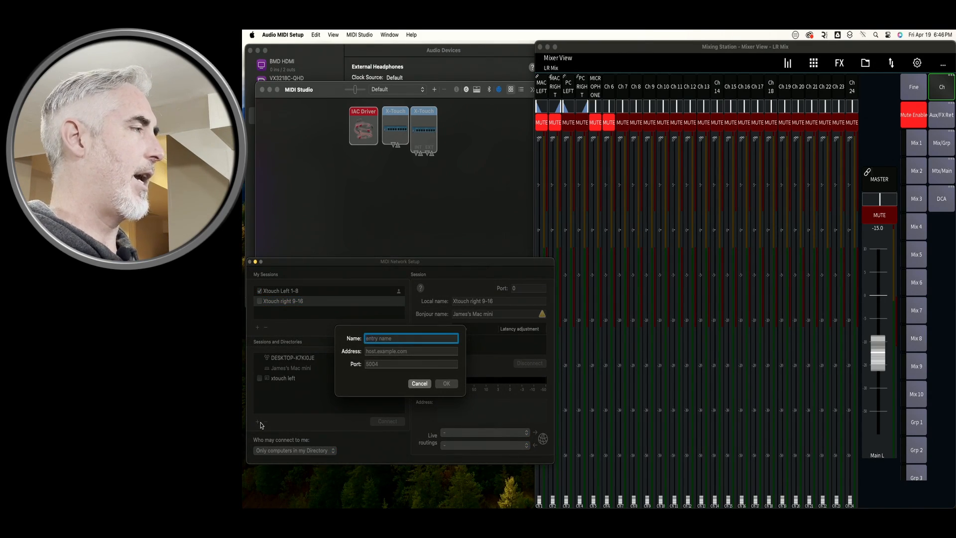
Add an 'xtouch right' directory entry at 192.168.0.19, port 5006
text(xtouch right)
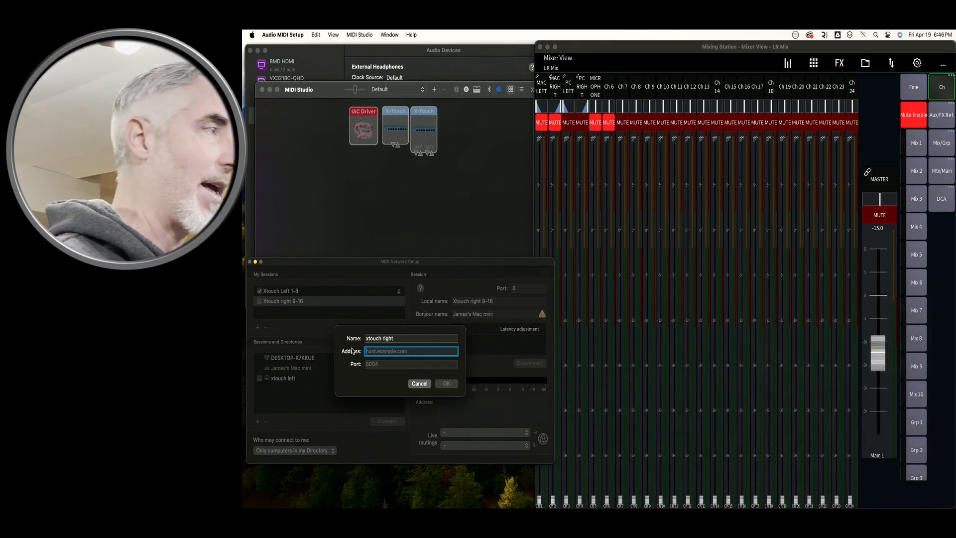
text(192.168.0.19)
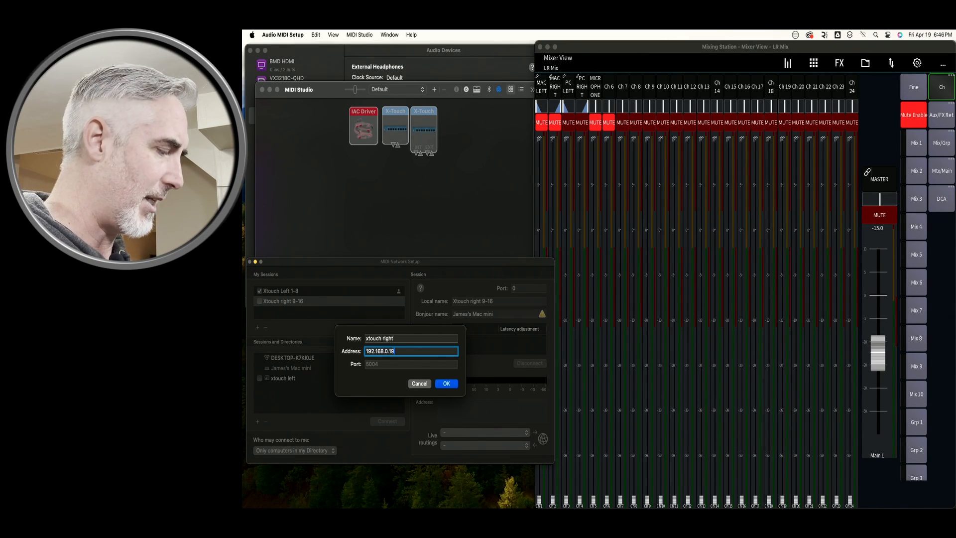
click(411, 365)
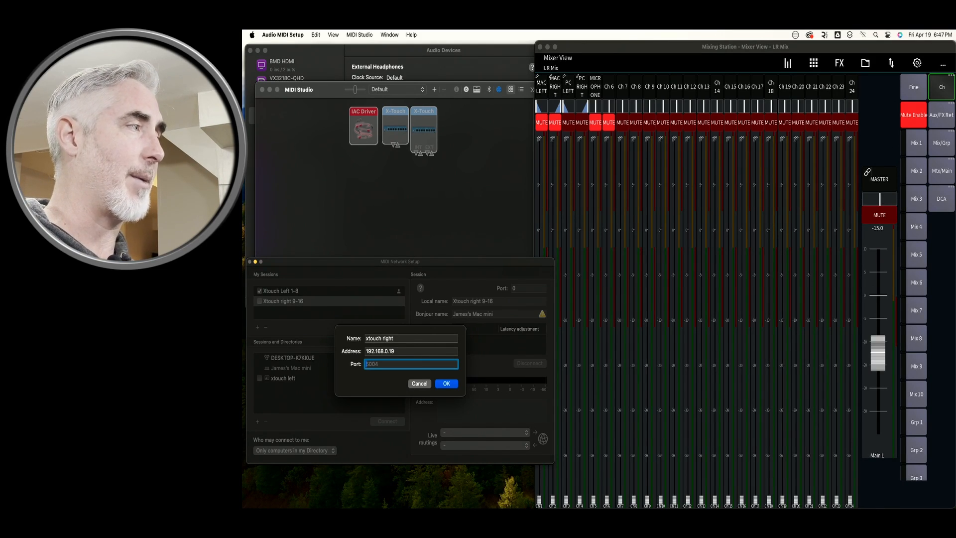
text(E)
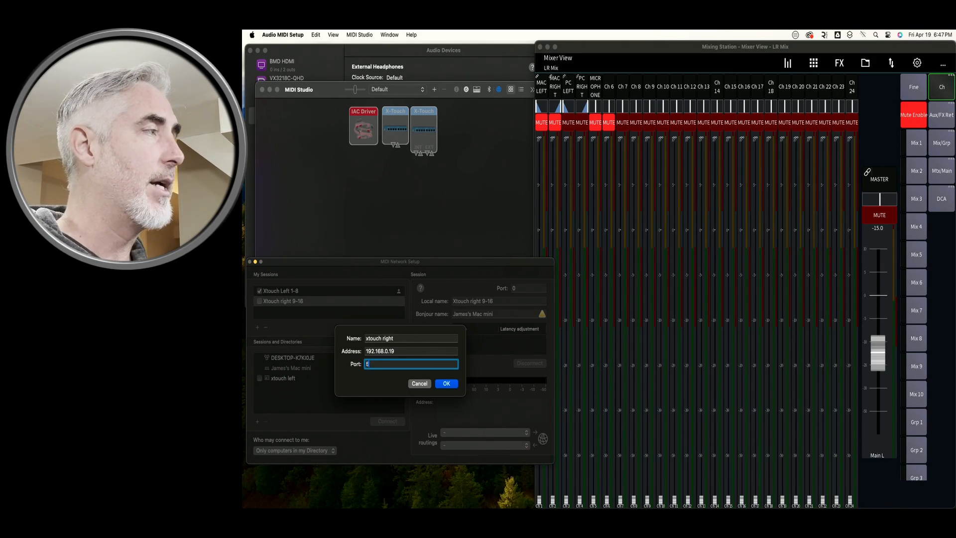
text(5006)
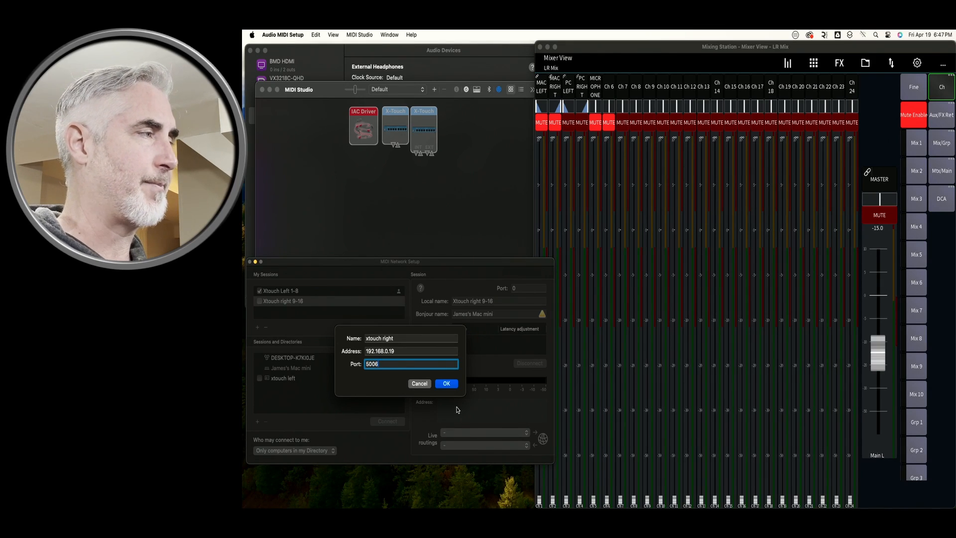
click(447, 383)
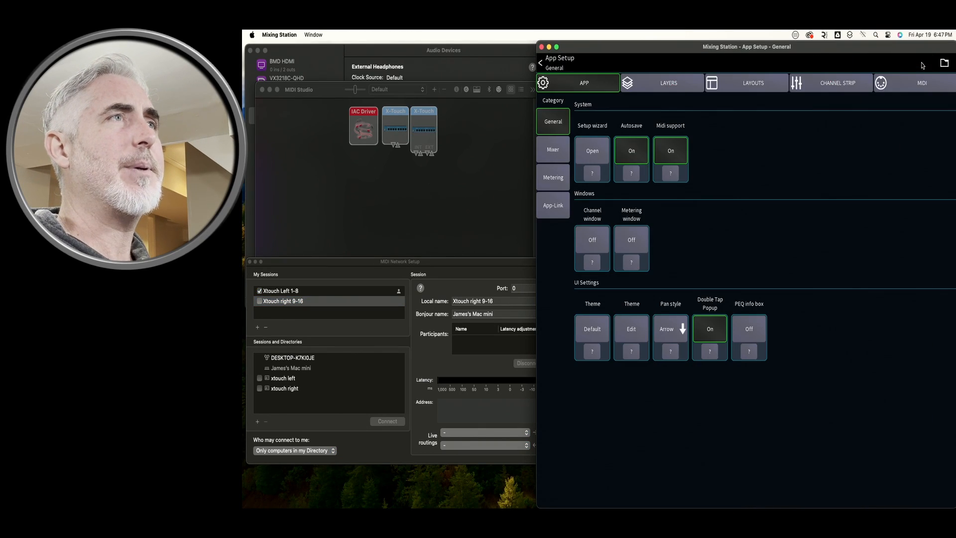
Review Device-2's Mackie Control protocol and network input/output fields in Device Setup
click(922, 82)
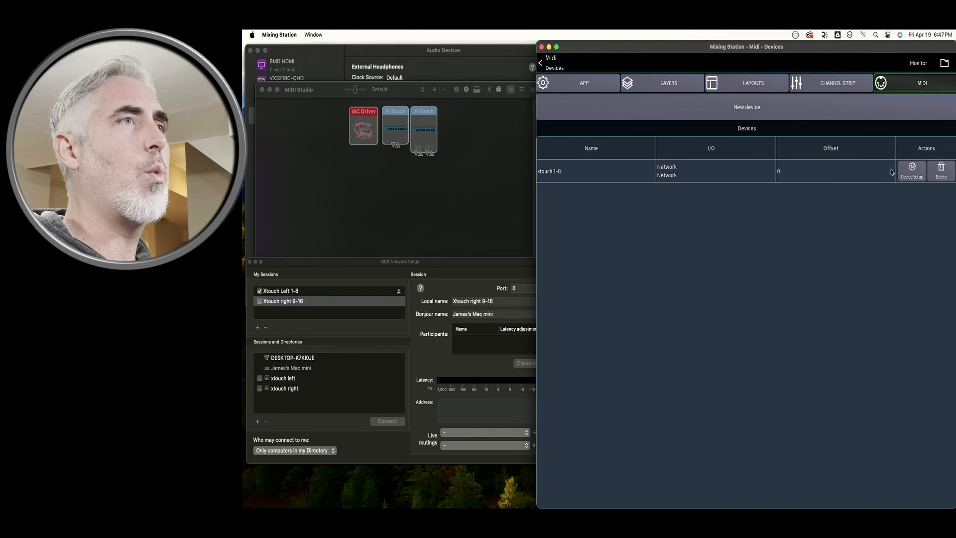
click(912, 170)
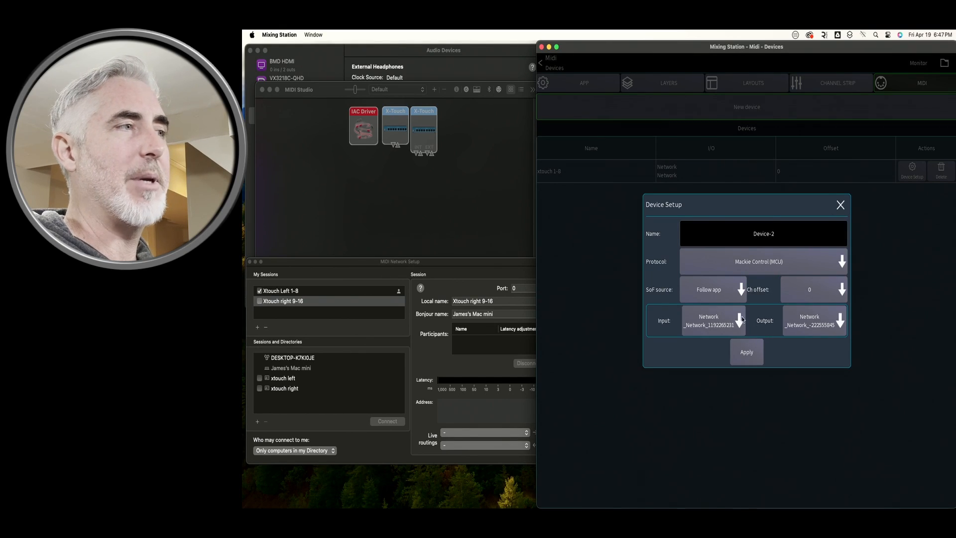
mouse_move(770, 345)
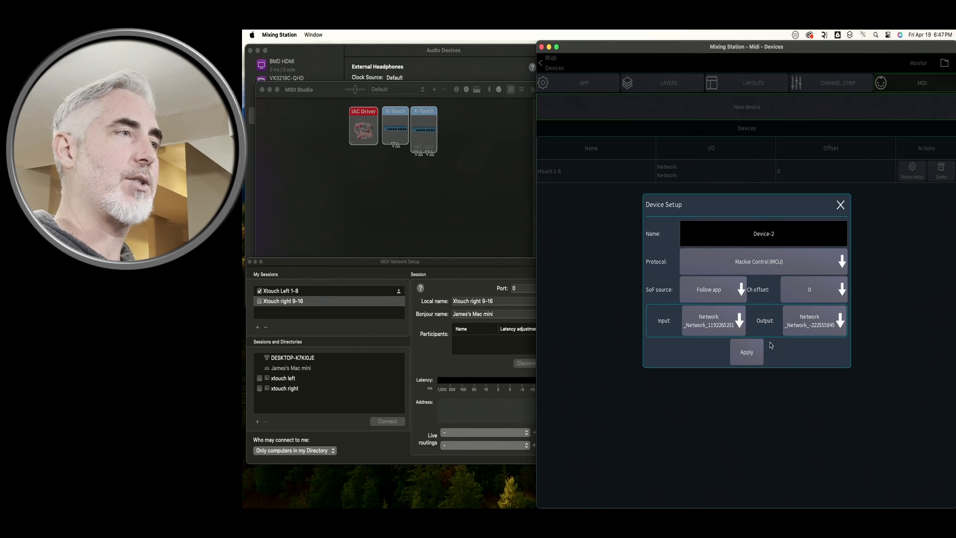
click(713, 320)
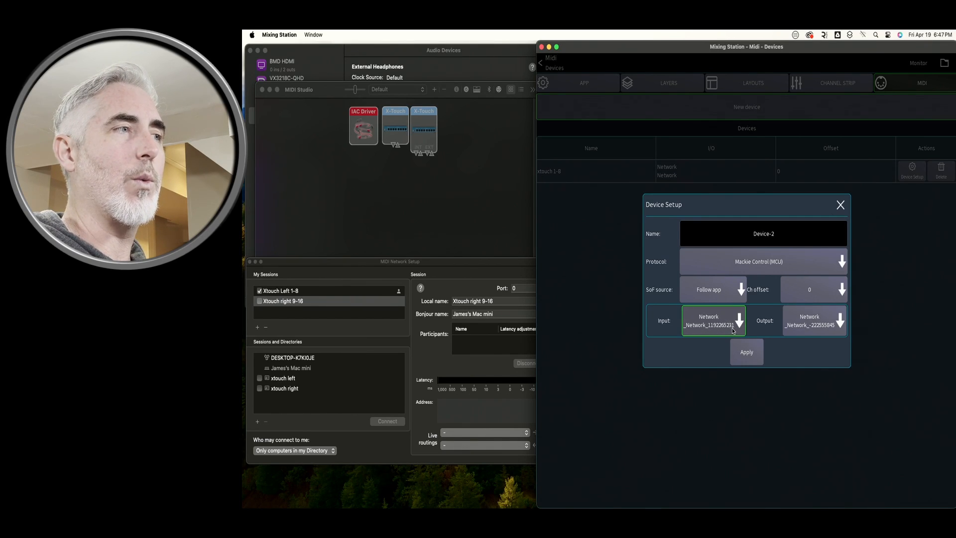
click(814, 320)
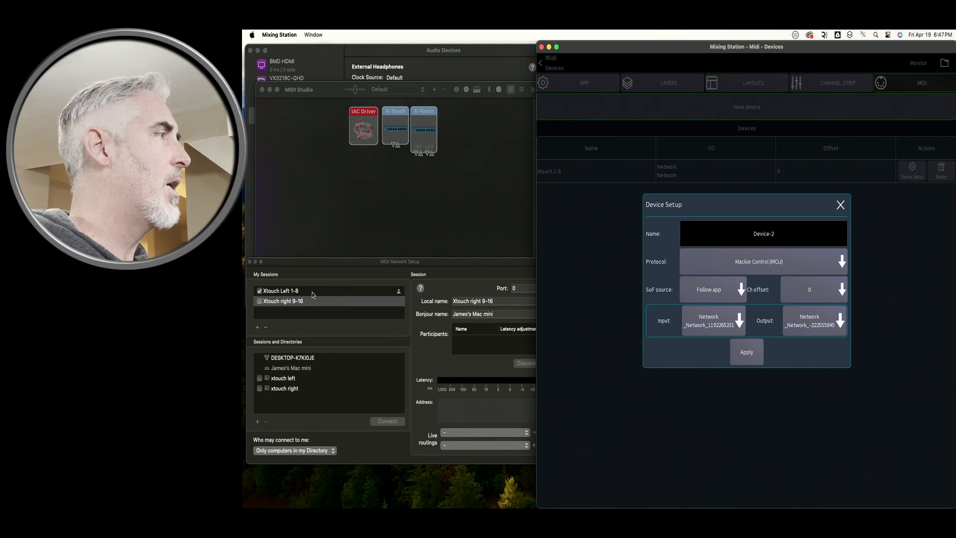
Enable the Xtouch right 9-16 session and connect it to xtouch right
click(282, 301)
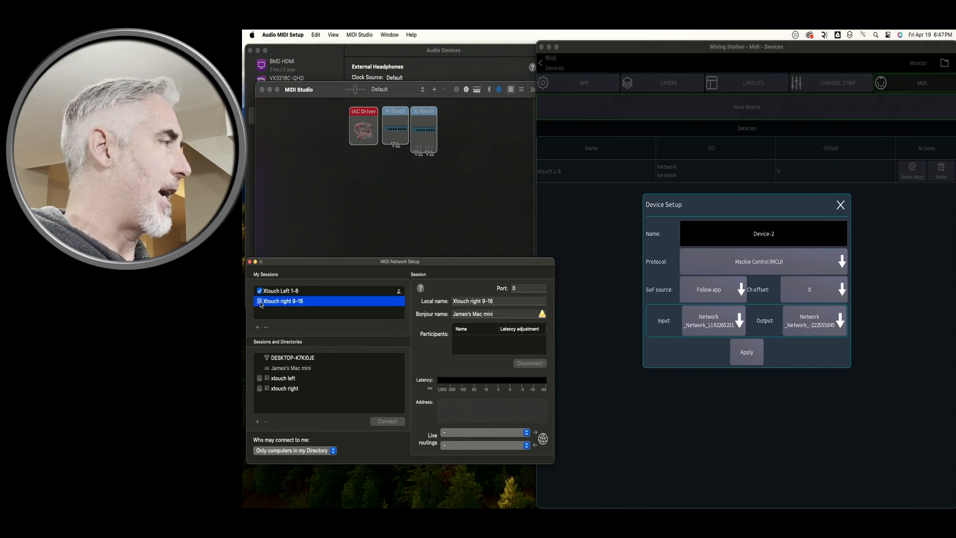
click(259, 300)
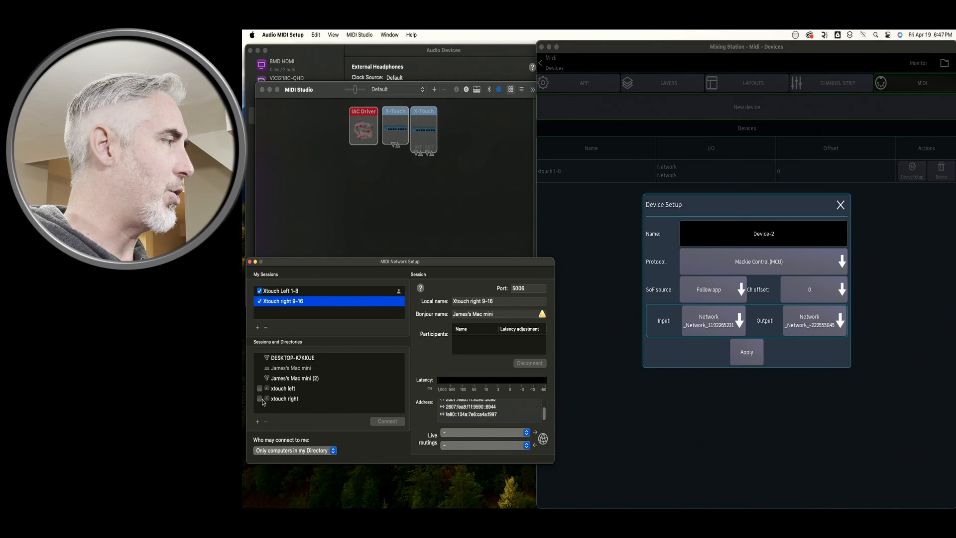
click(260, 398)
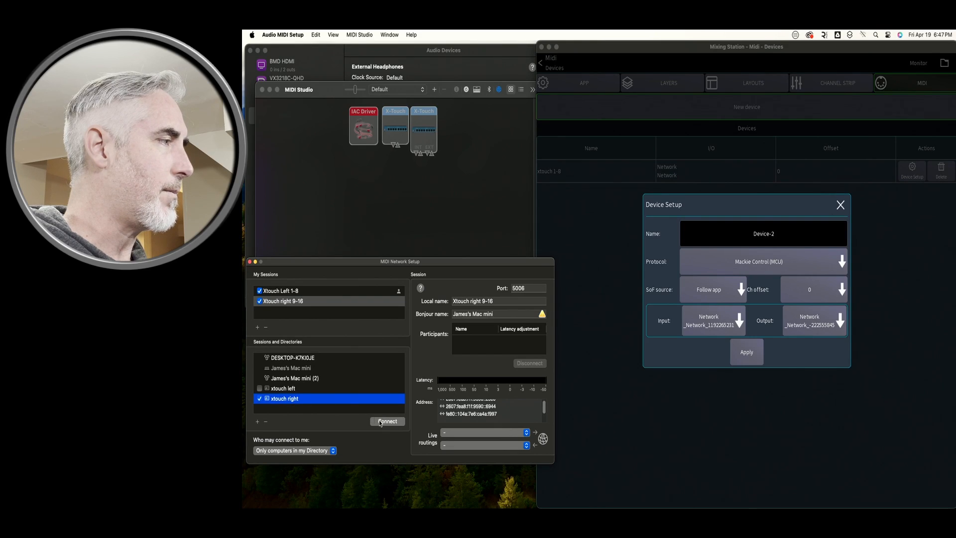
click(386, 420)
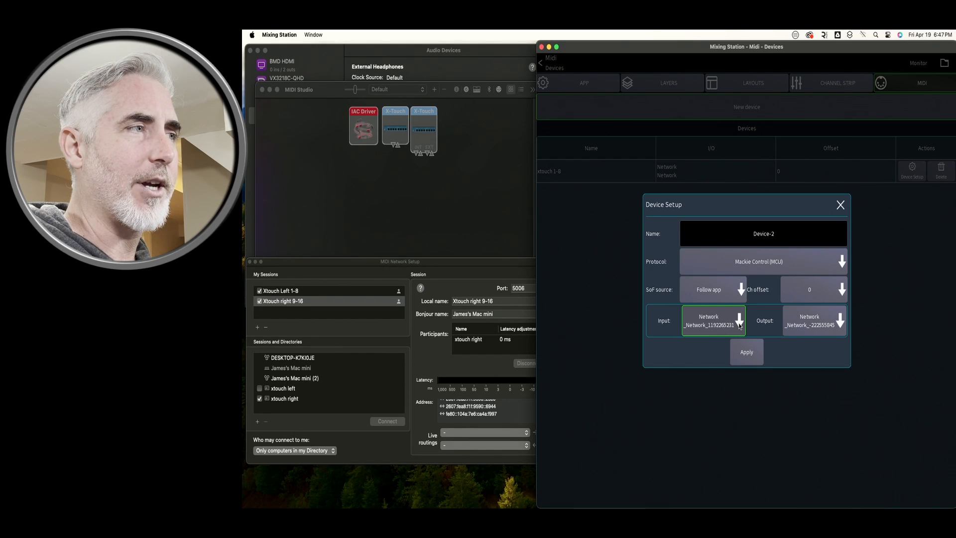
Use the second network input port and name the device 'x touch 9-16'
click(714, 320)
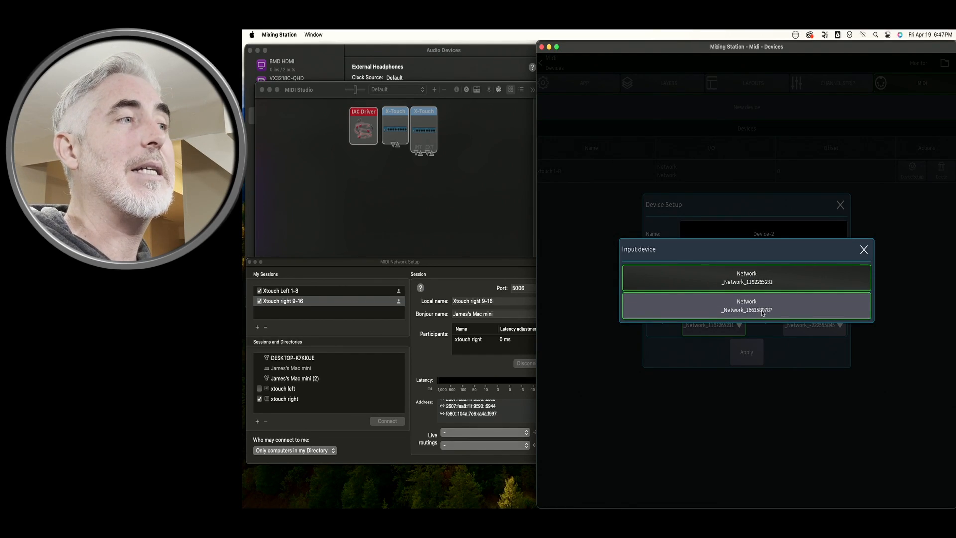
click(746, 306)
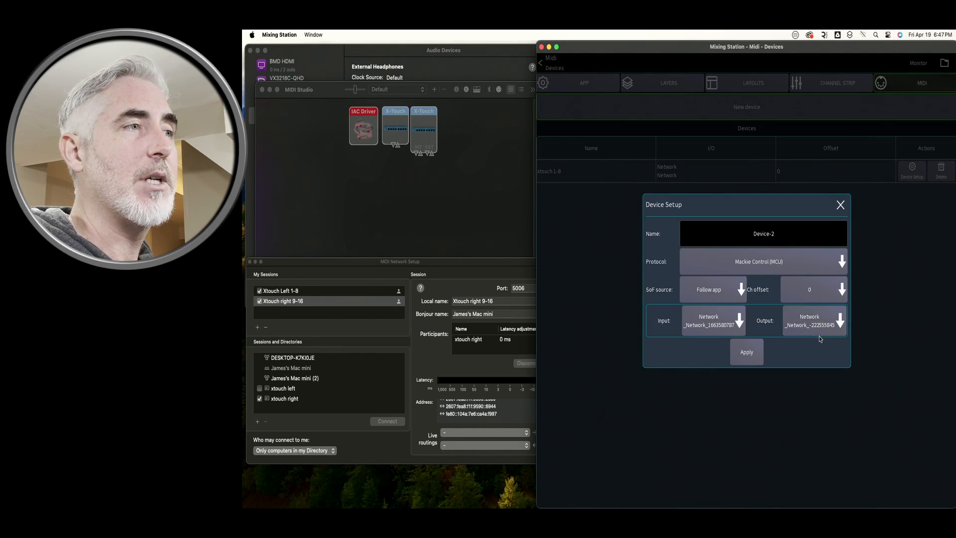
click(843, 320)
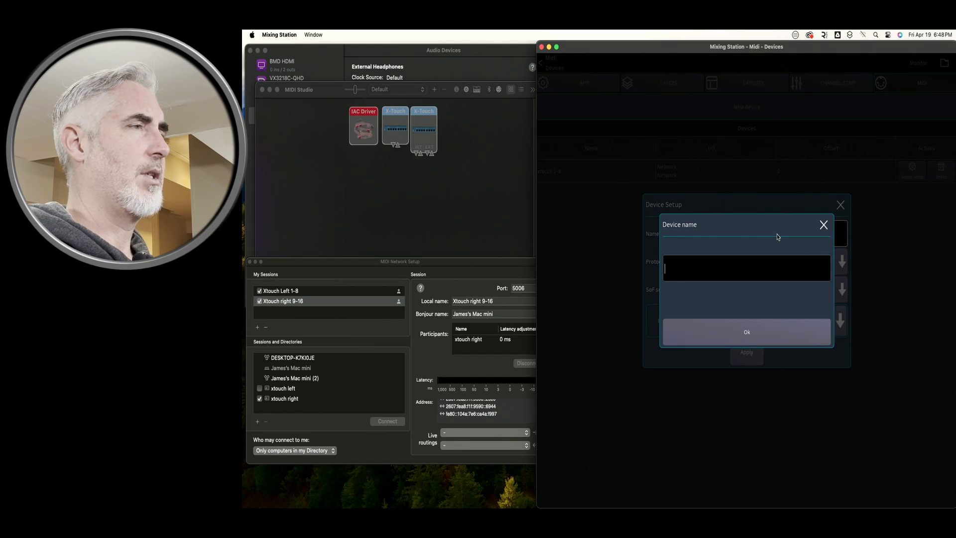
text(x touch)
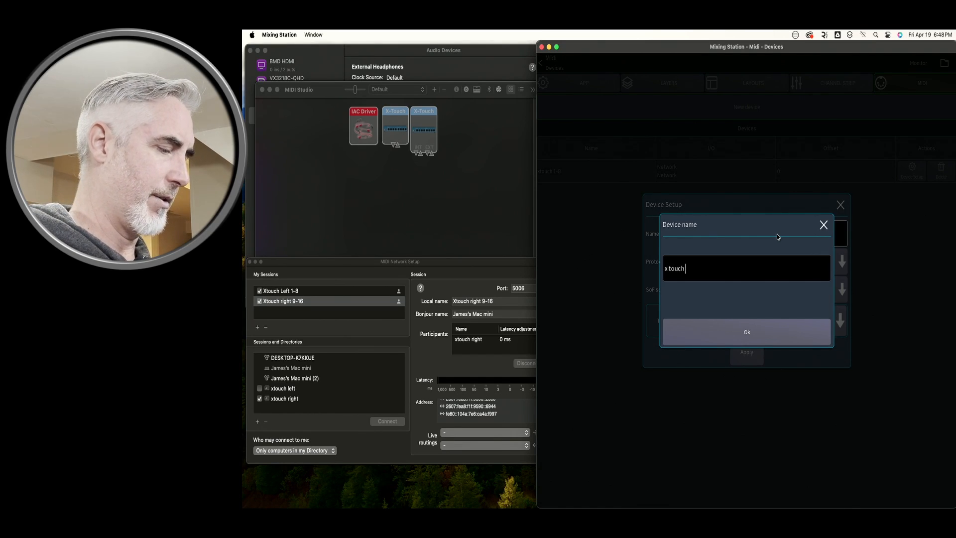
text(9-16)
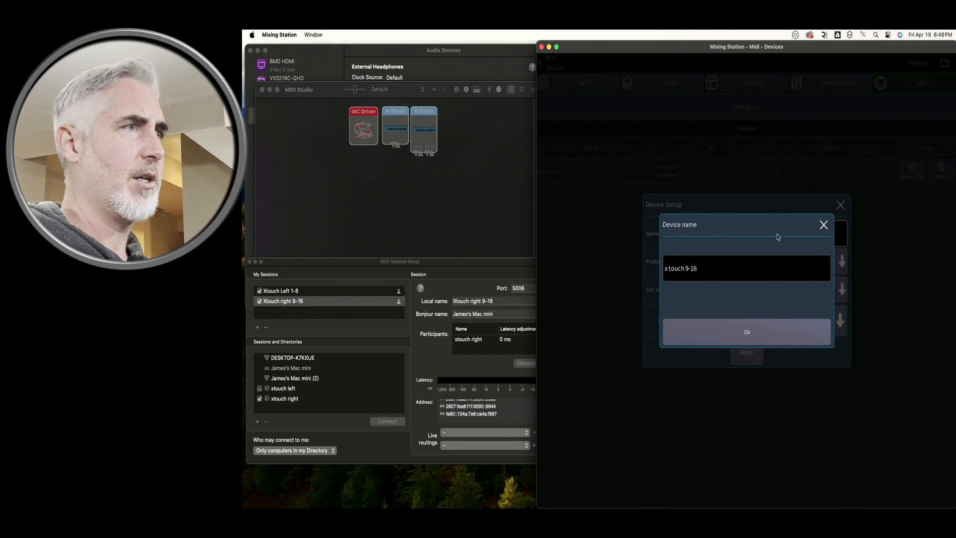
click(746, 331)
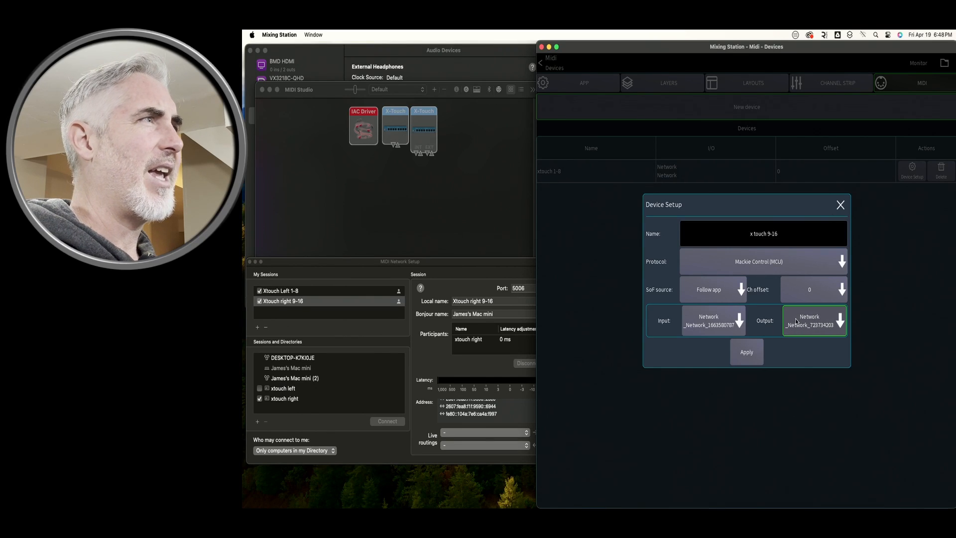
Set protocol X-Touch (MCU) and channel offset 8, then apply the device settings
click(763, 261)
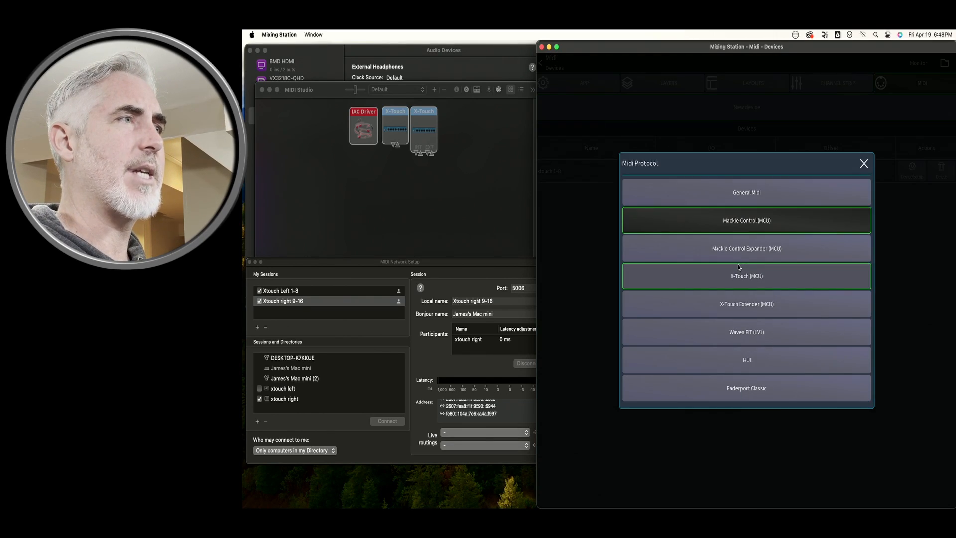
click(746, 276)
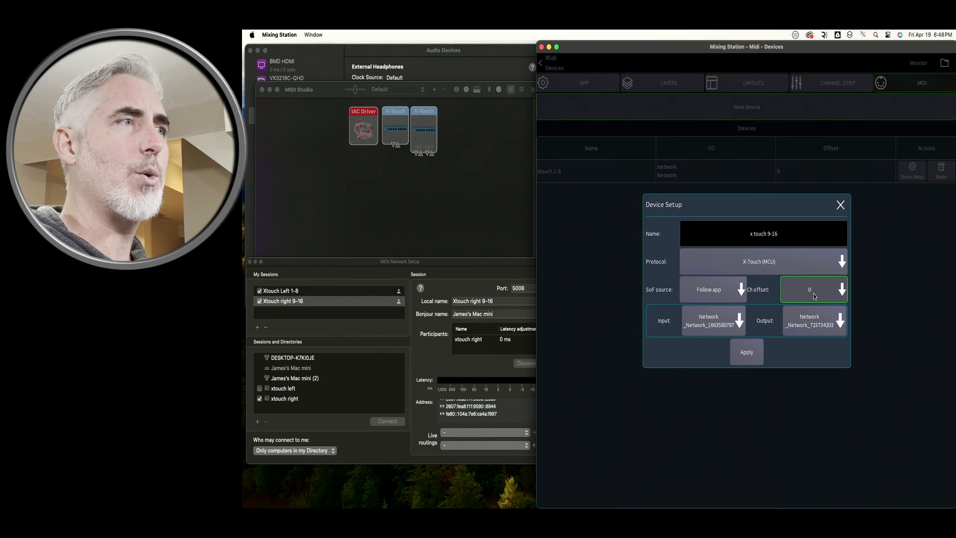
click(813, 289)
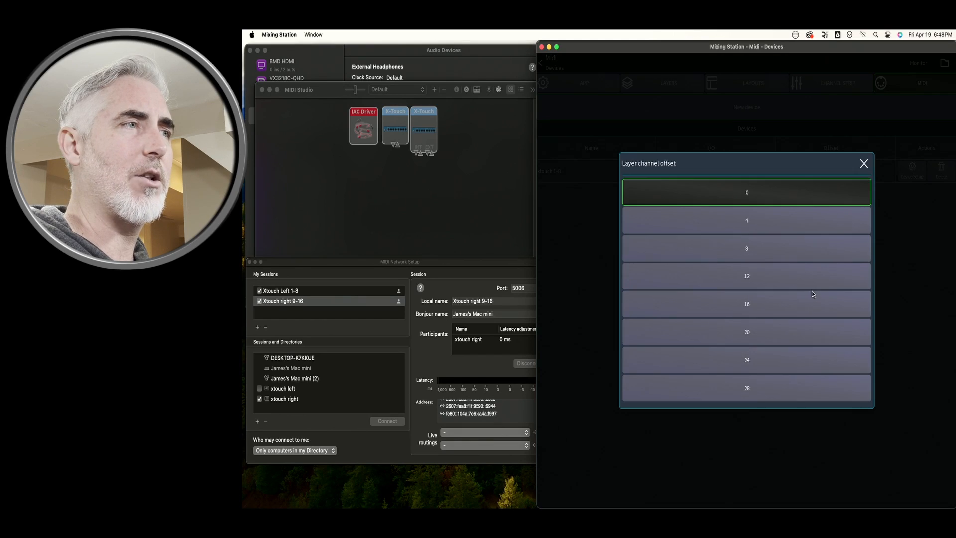
click(746, 248)
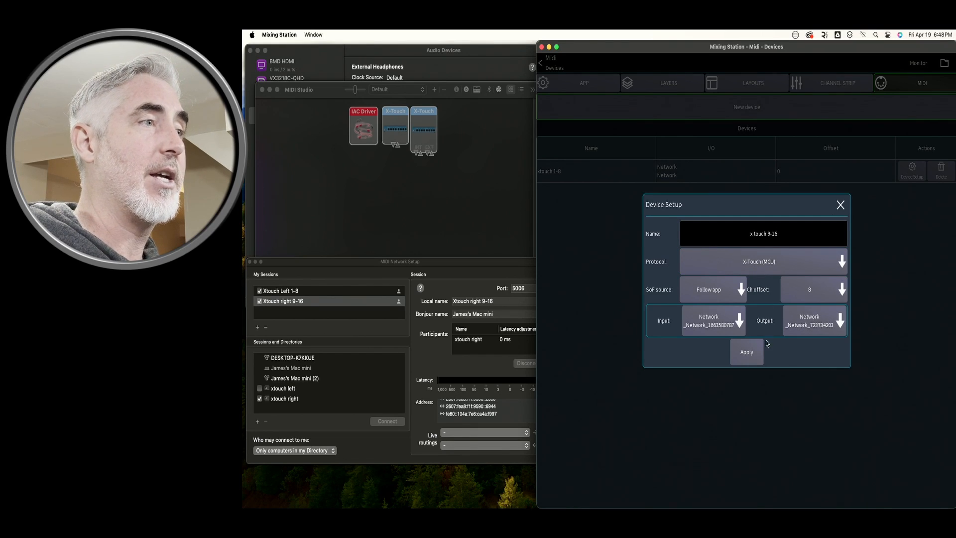
click(746, 352)
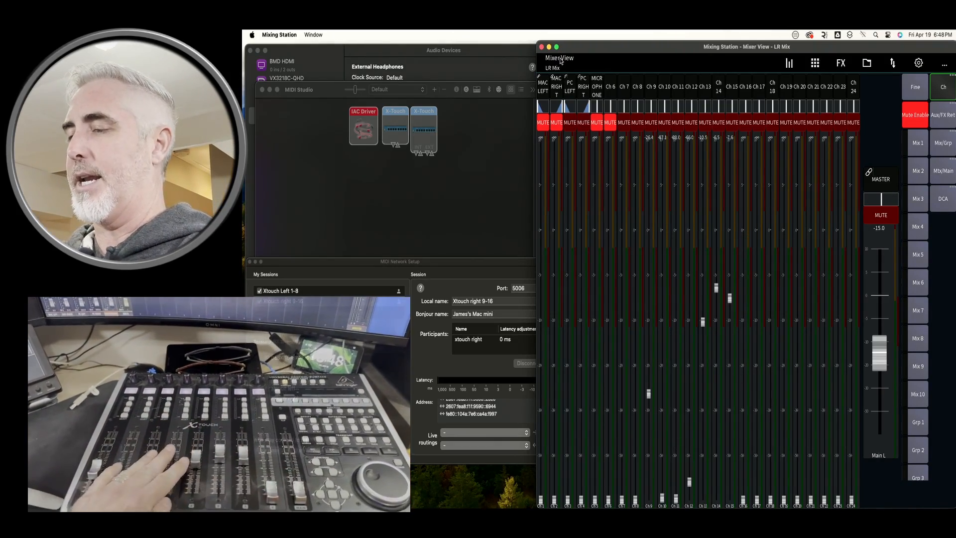
Return to the LR Mix mixer view to test the X-Touch faders
click(282, 301)
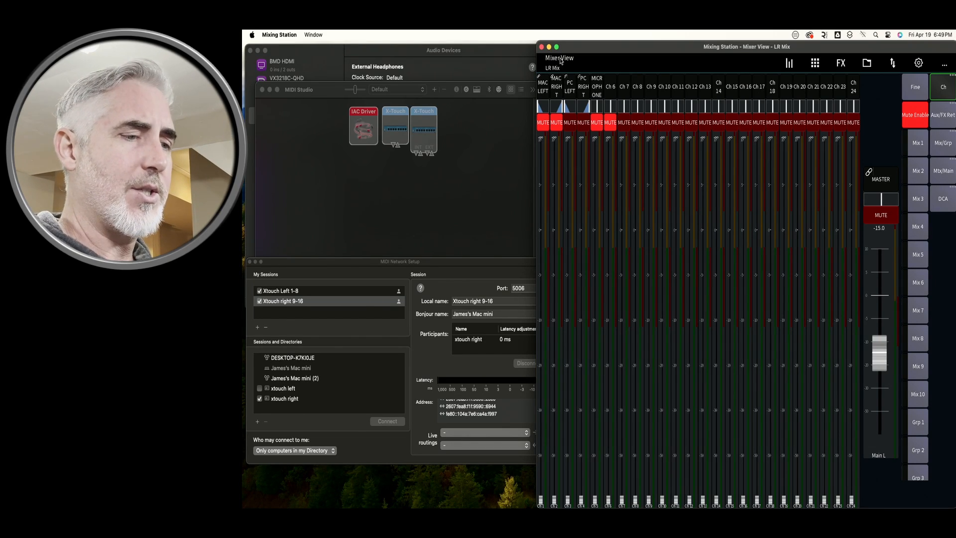
Detect fader 9 on the x touch 9-16 controller via Find controller
click(917, 61)
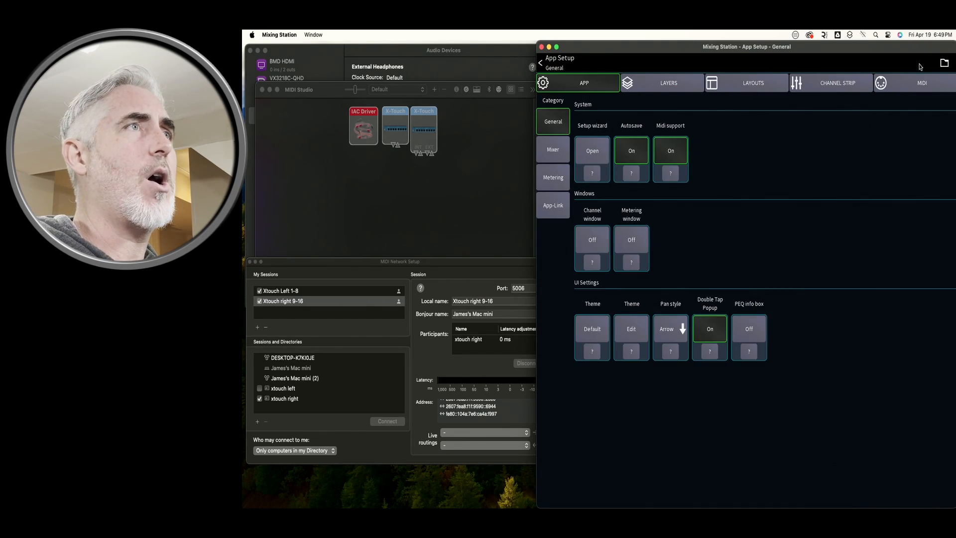
click(923, 82)
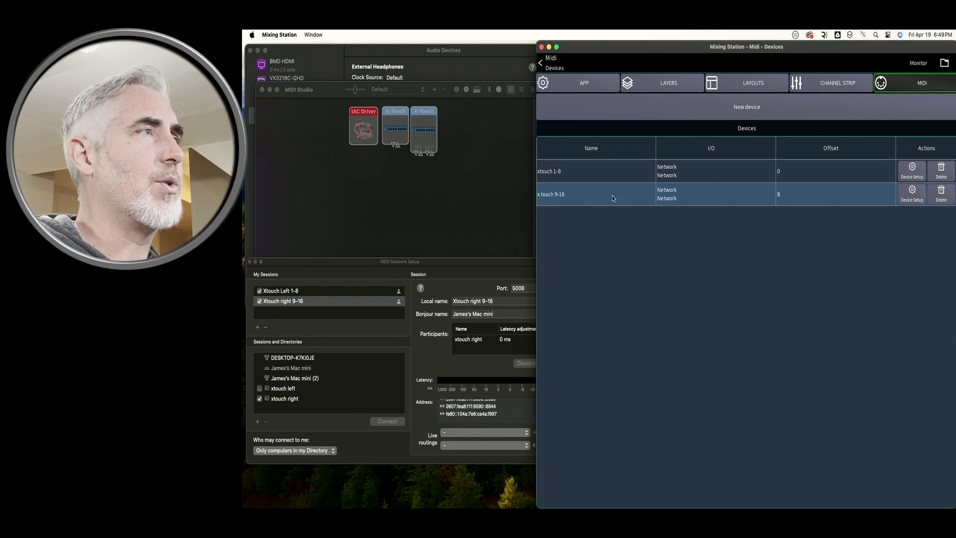
click(911, 194)
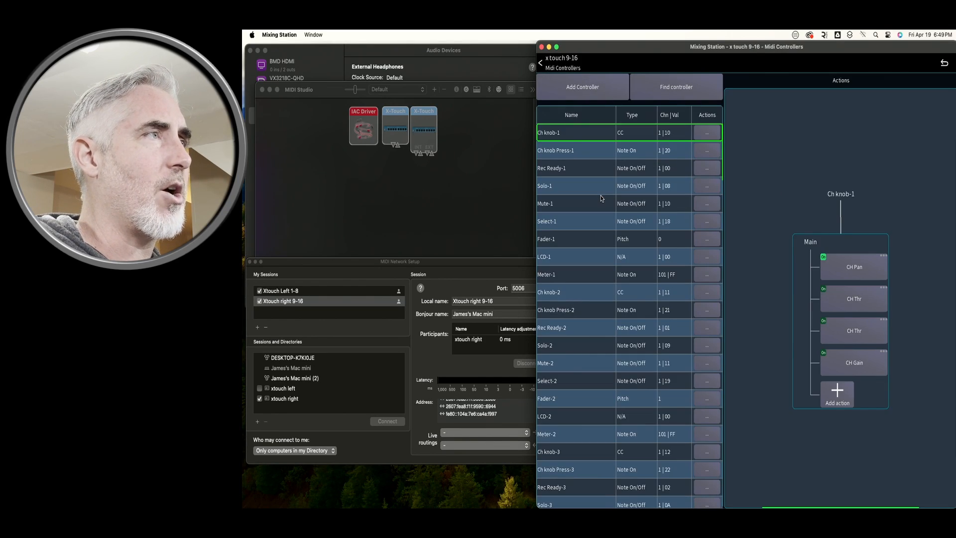
click(676, 86)
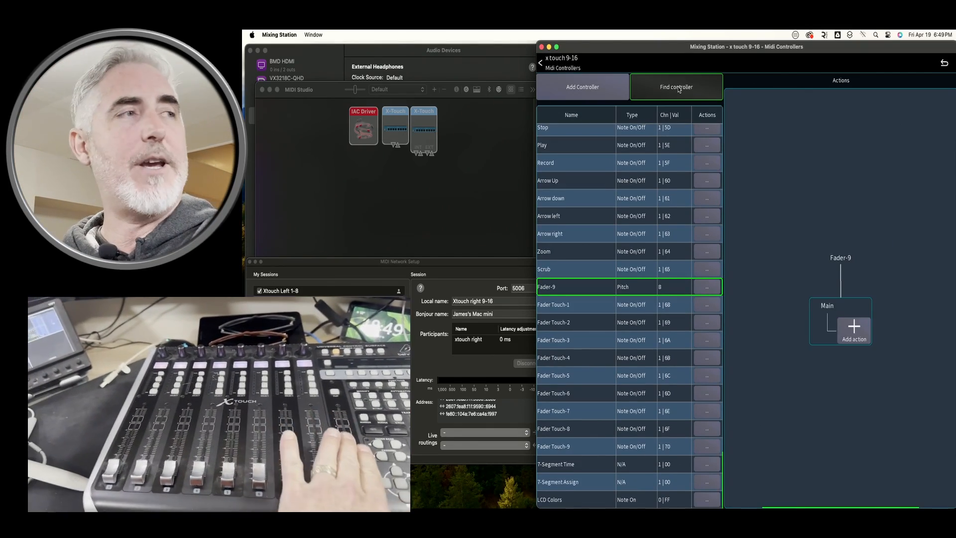
click(574, 446)
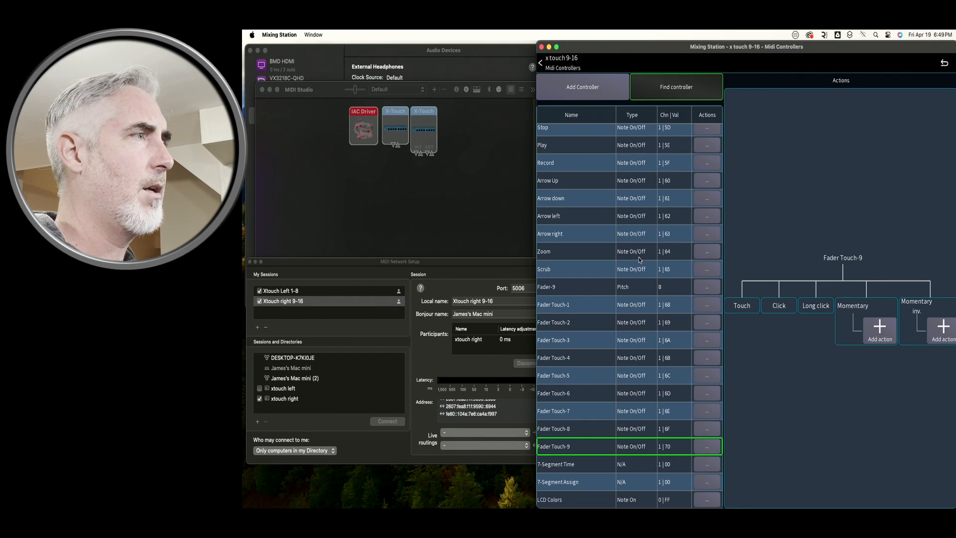
Add a Main fader action following the current layer with offset 8, then return to the mixer
click(880, 330)
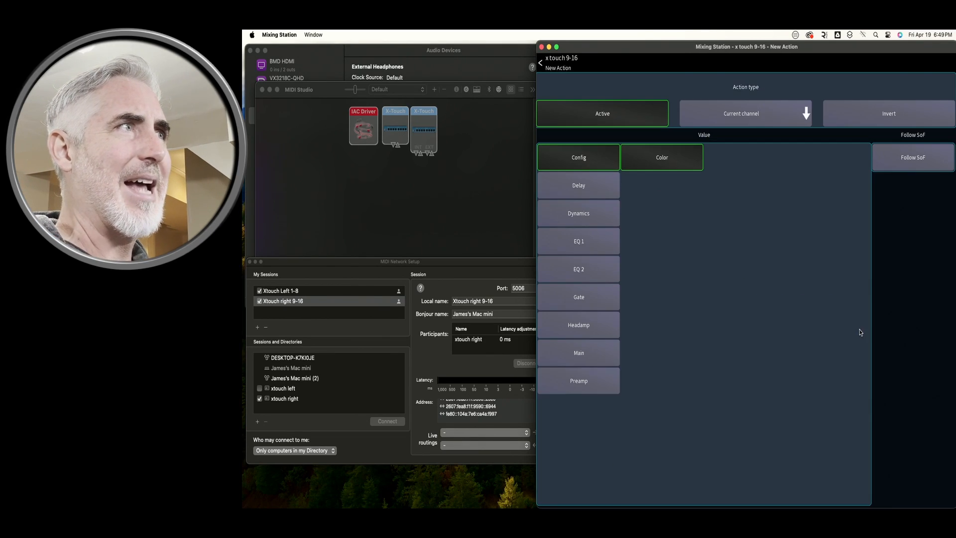
mouse_move(838, 308)
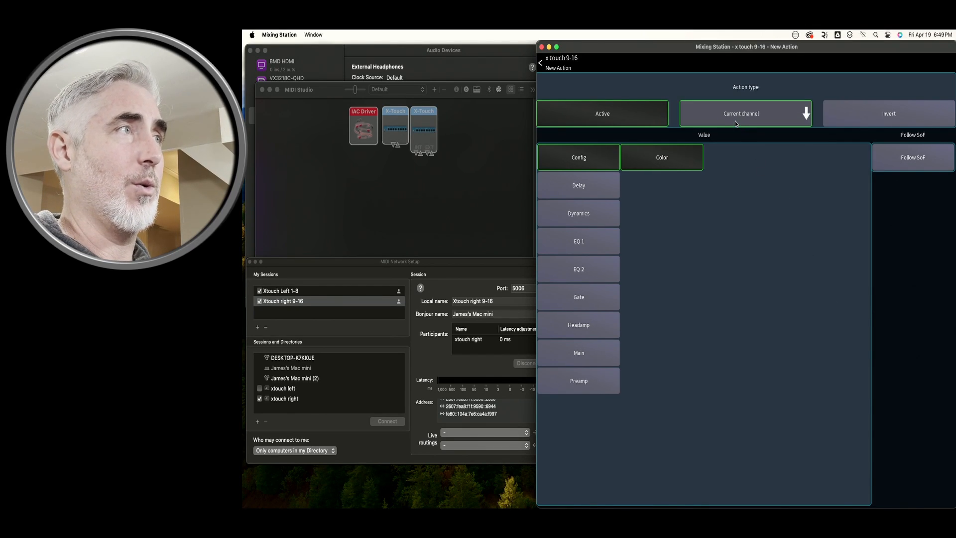
click(745, 113)
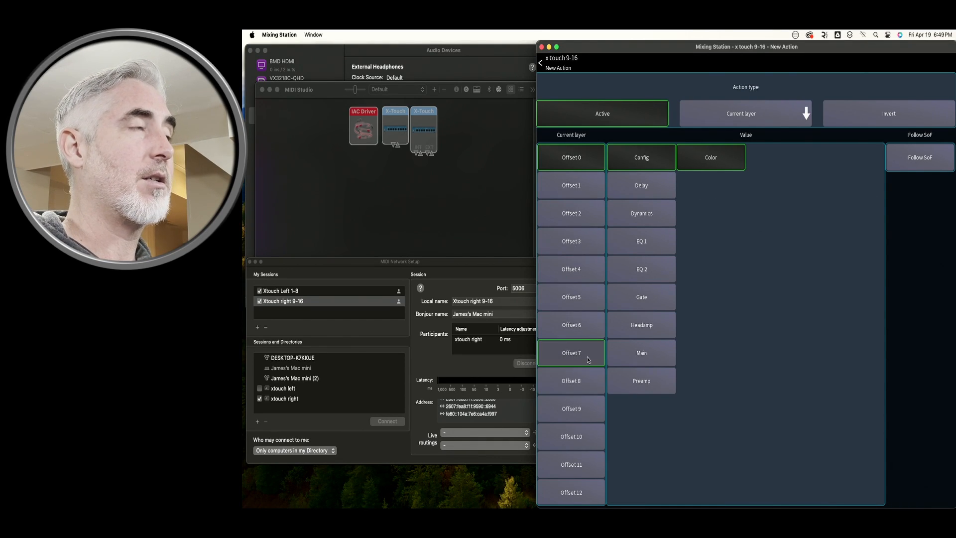
click(571, 380)
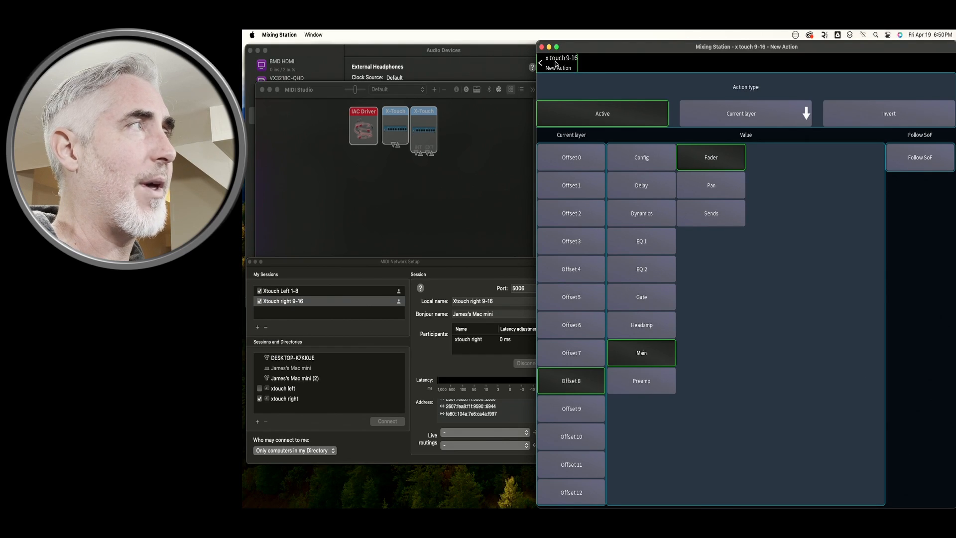
click(540, 62)
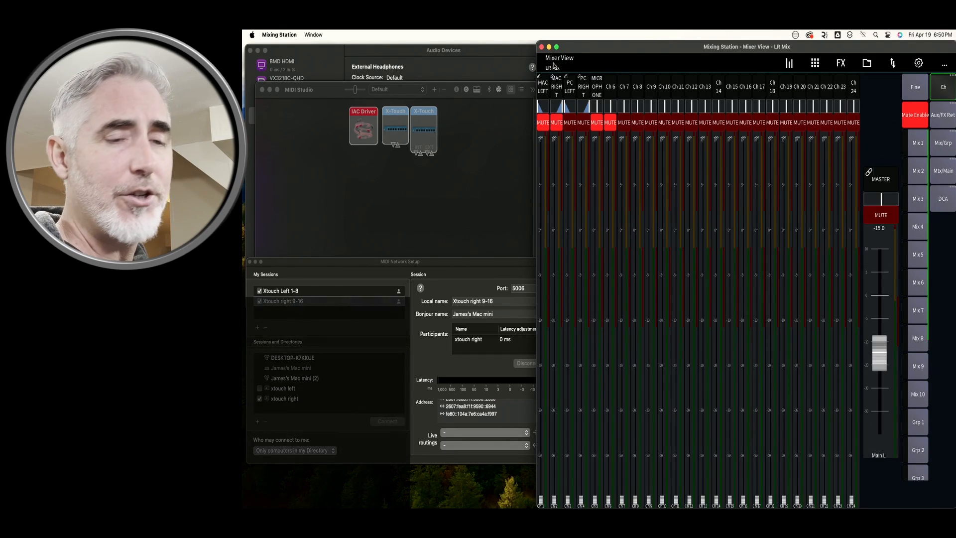